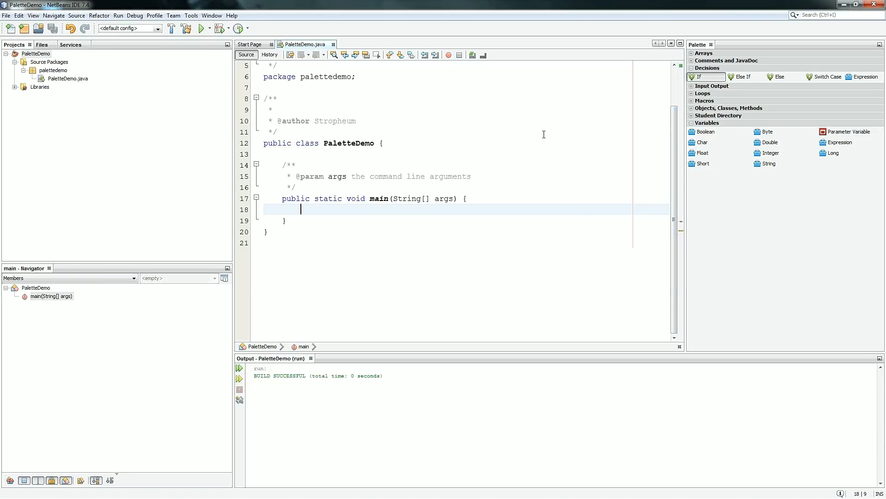
pyautogui.moveTo(770, 164)
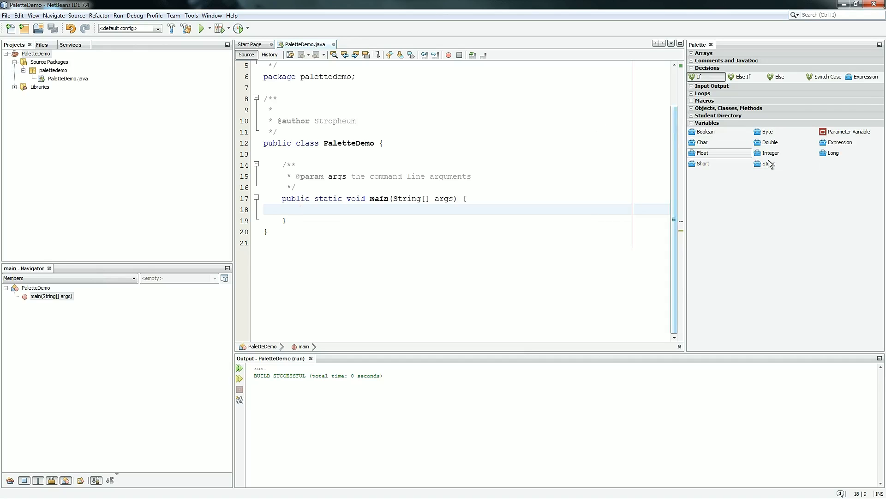
# Collapse the Variables snippet group in the Palette, leaving Decisions expanded
pyautogui.click(708, 123)
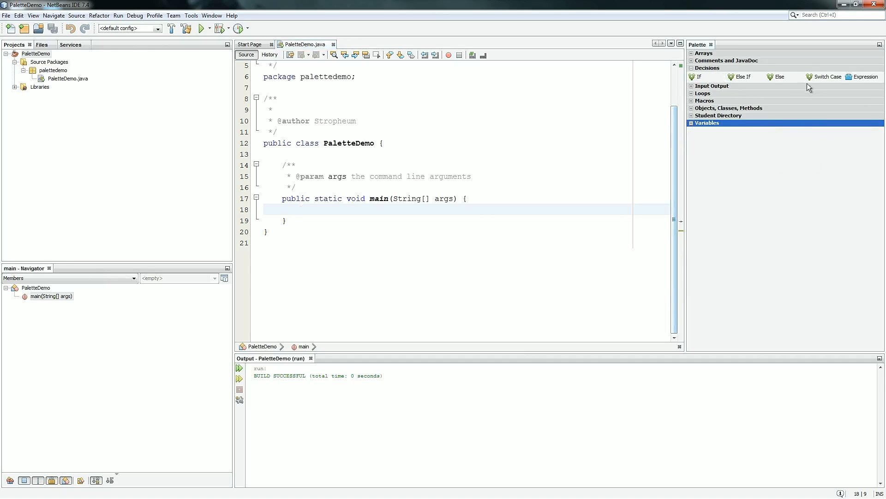
pyautogui.moveTo(781, 77)
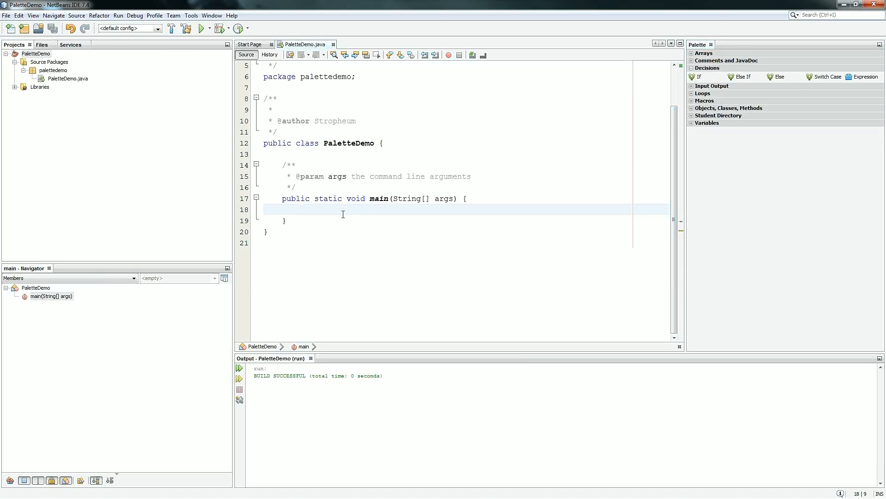
pyautogui.moveTo(624, 239)
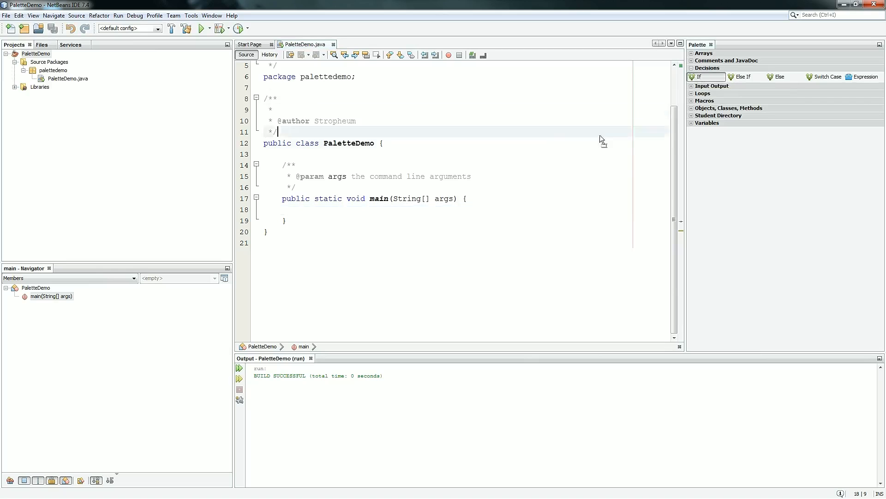
# Insert an if block in main with condition 12 < 20 and comment 'This is a comment'
pyautogui.click(301, 210)
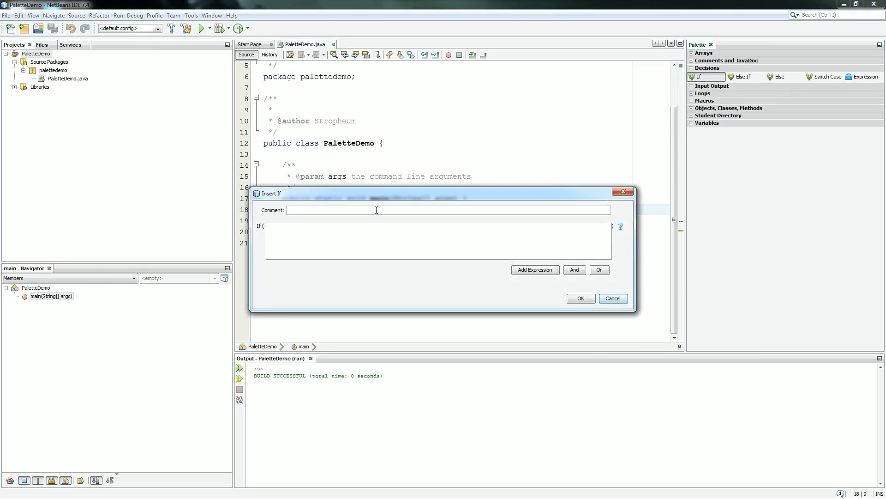
pyautogui.moveTo(392, 203)
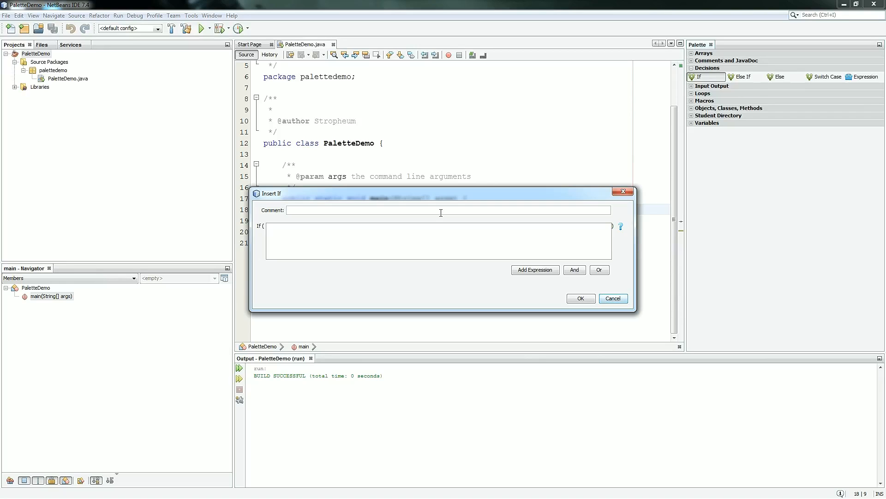
pyautogui.write('This is a comment')
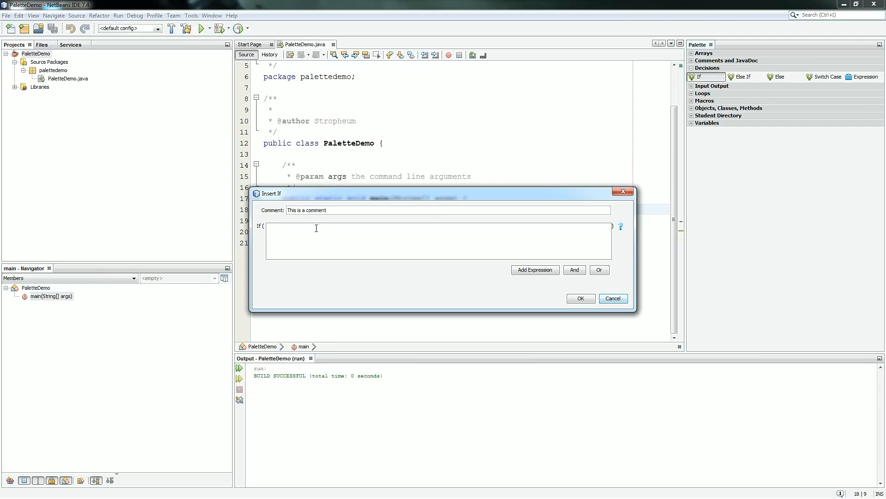
pyautogui.write('12 < 20')
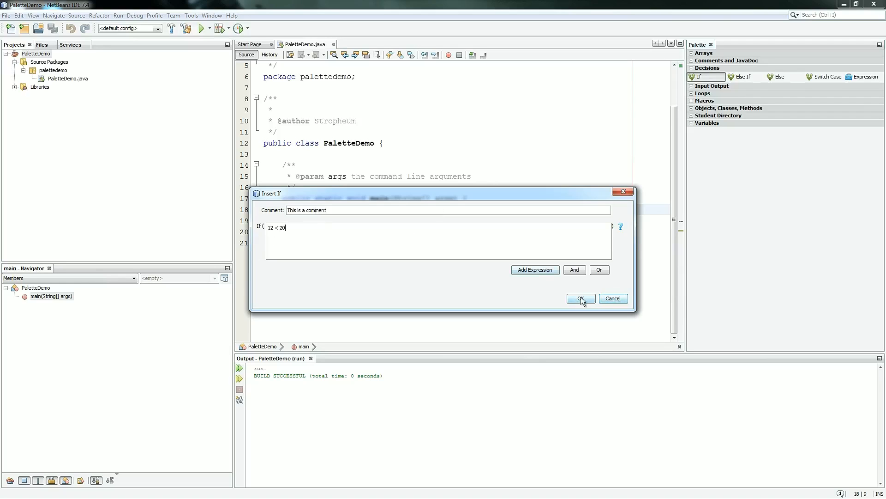
pyautogui.click(580, 298)
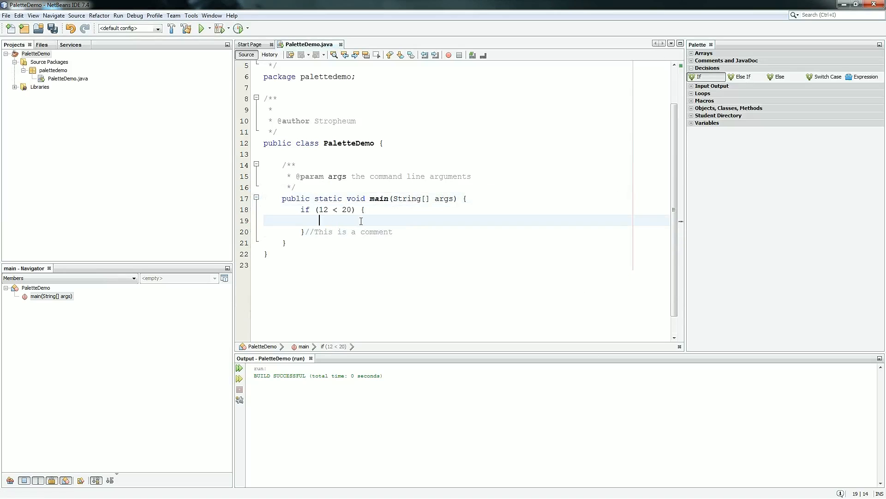
# Make the if block print "Hello world!" with System.out.println
pyautogui.write('System.out.println("Hello w");')
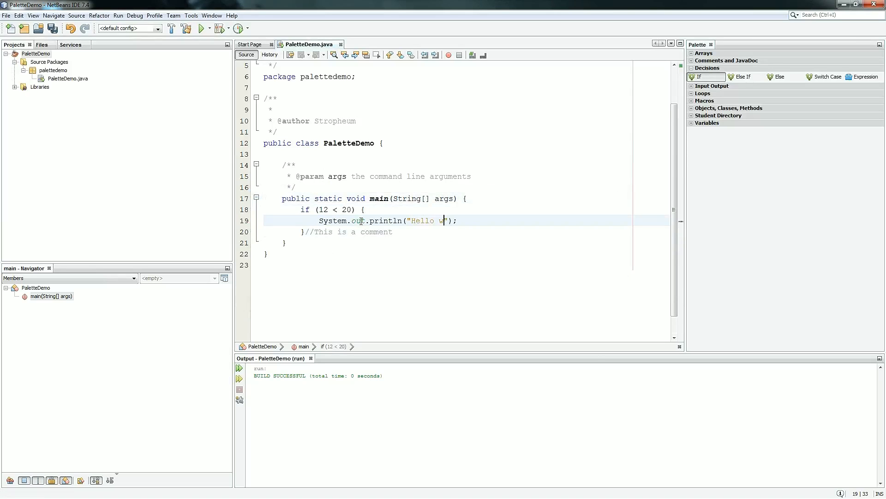
pyautogui.write('orld!')
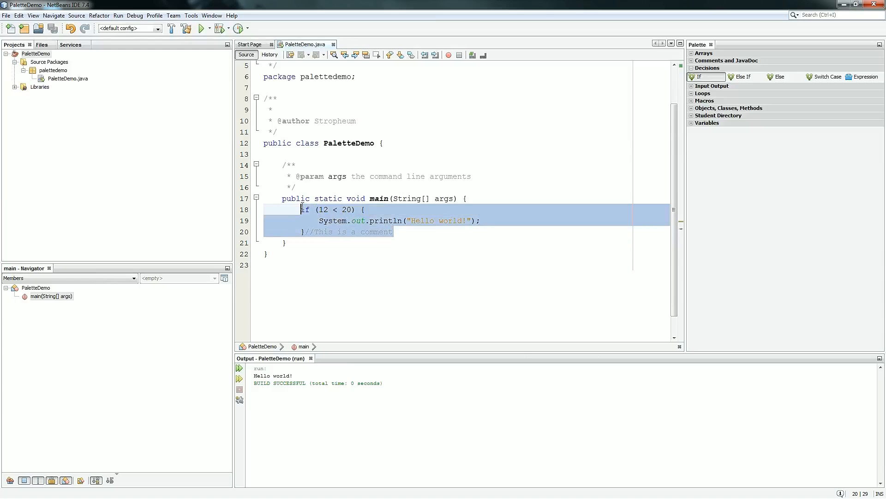
# Delete the if block and declare int x = 10; and int y = 20; inside main
pyautogui.press('Delete')
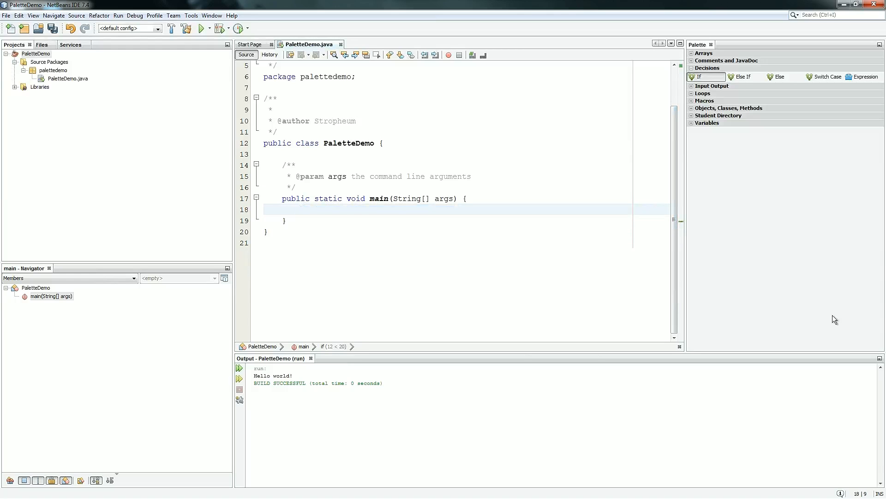
pyautogui.click(301, 209)
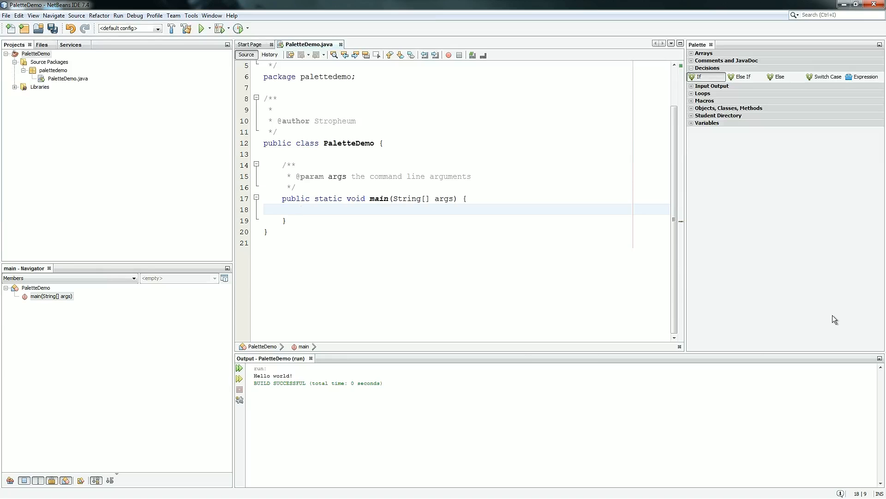
pyautogui.click(301, 208)
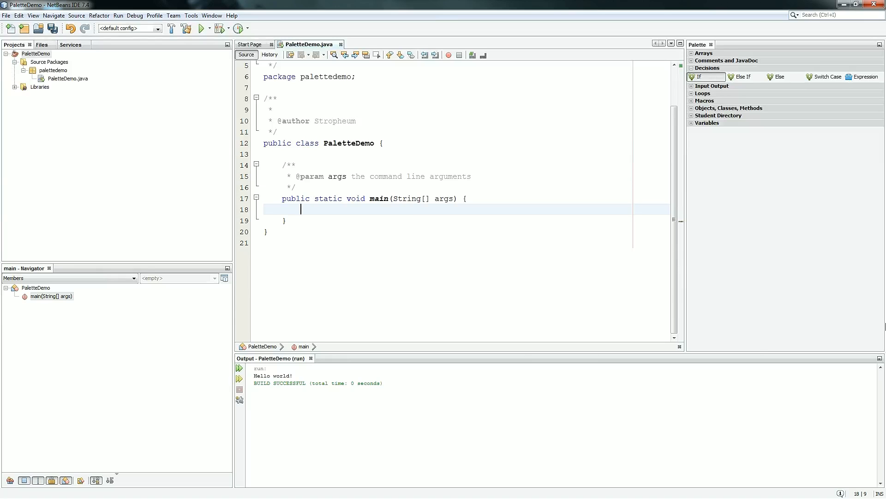
pyautogui.write('int x')
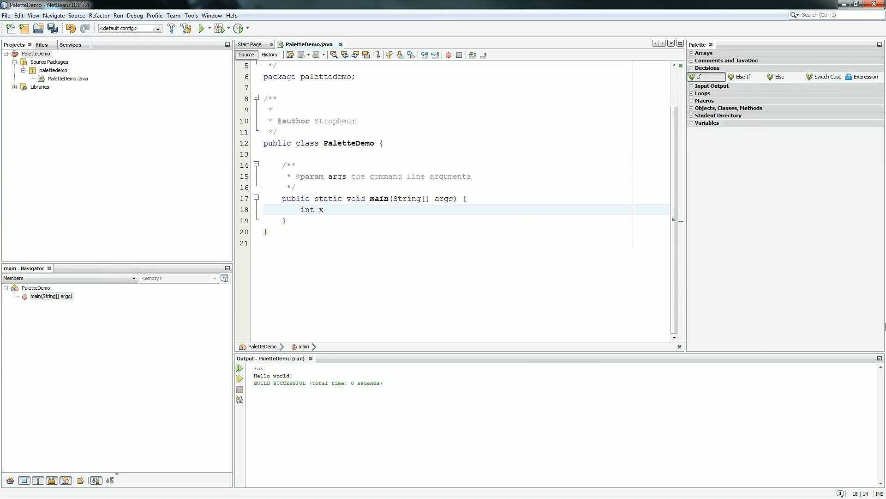
pyautogui.write('= 10;')
pyautogui.write('int y = 20;')
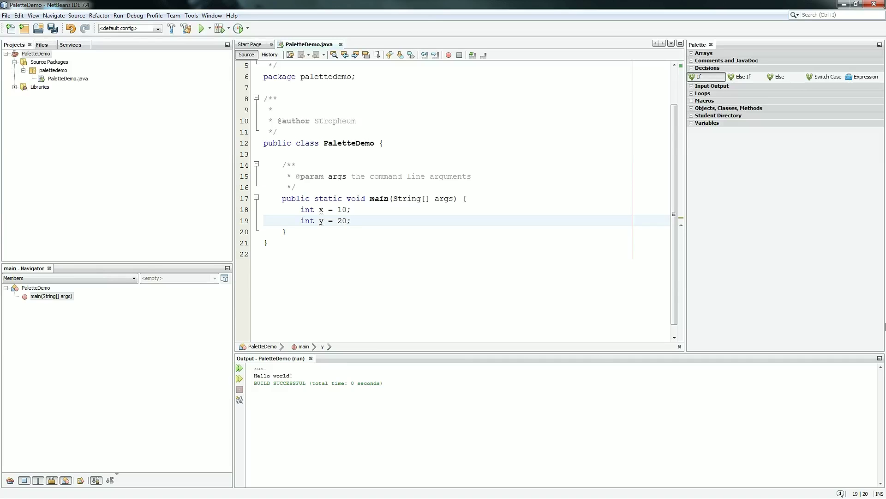
pyautogui.press('enter')
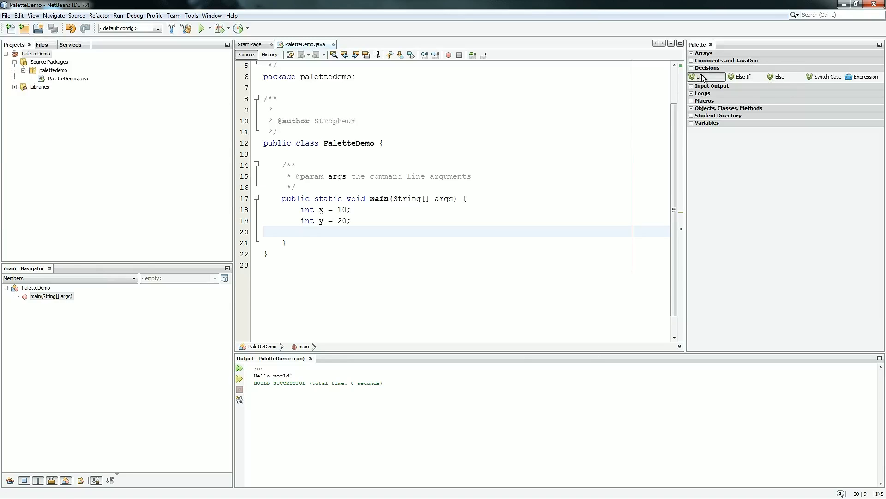
# Add a blank line below the declarations and begin inserting an If from the Decisions palette
pyautogui.press('enter')
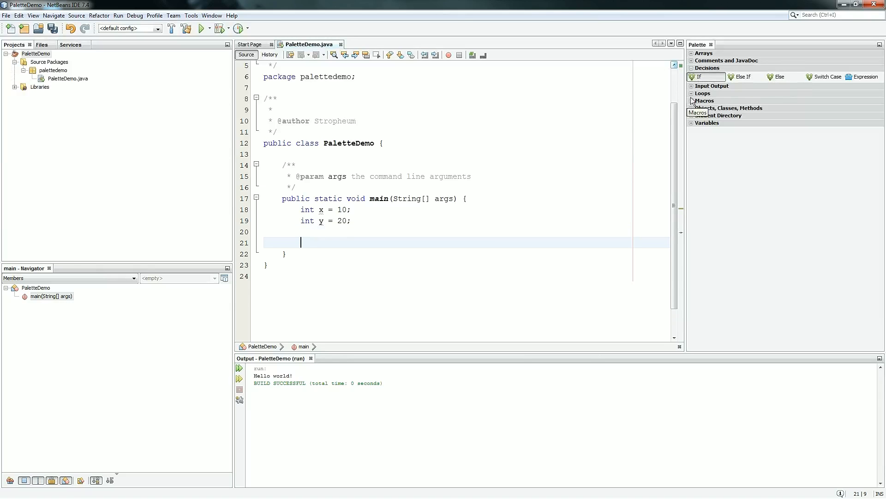
pyautogui.moveTo(330, 242)
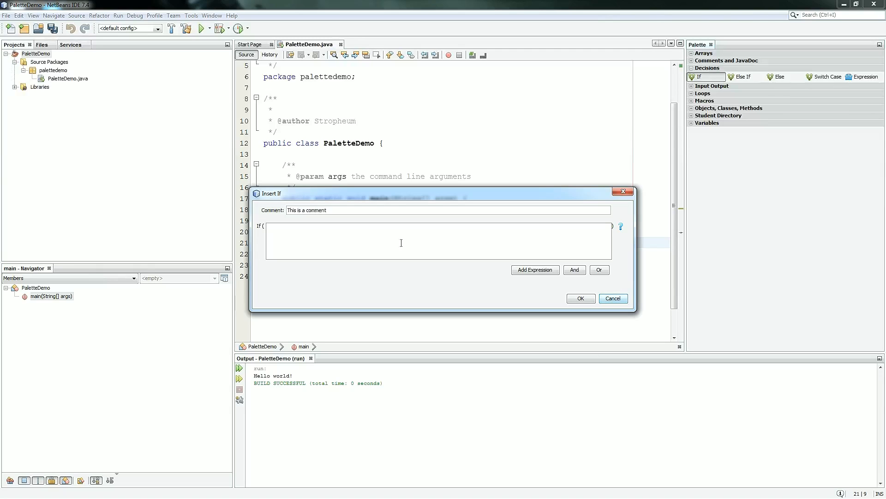
pyautogui.click(438, 240)
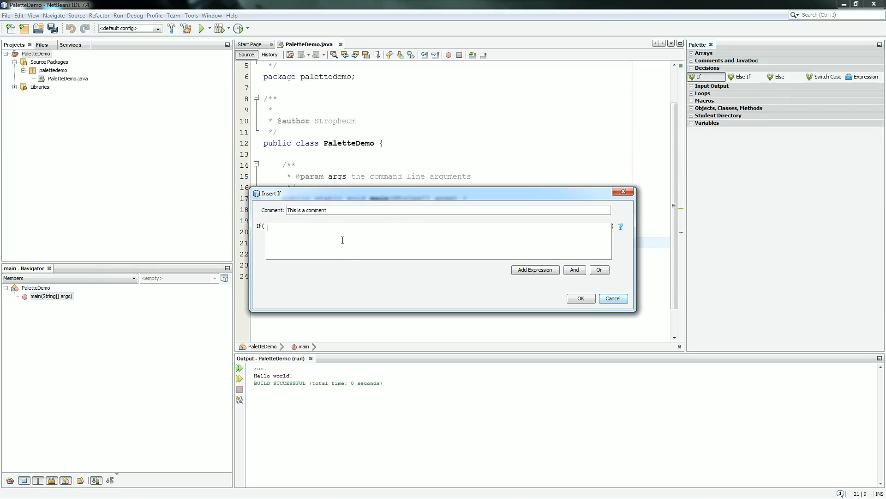
pyautogui.moveTo(385, 207)
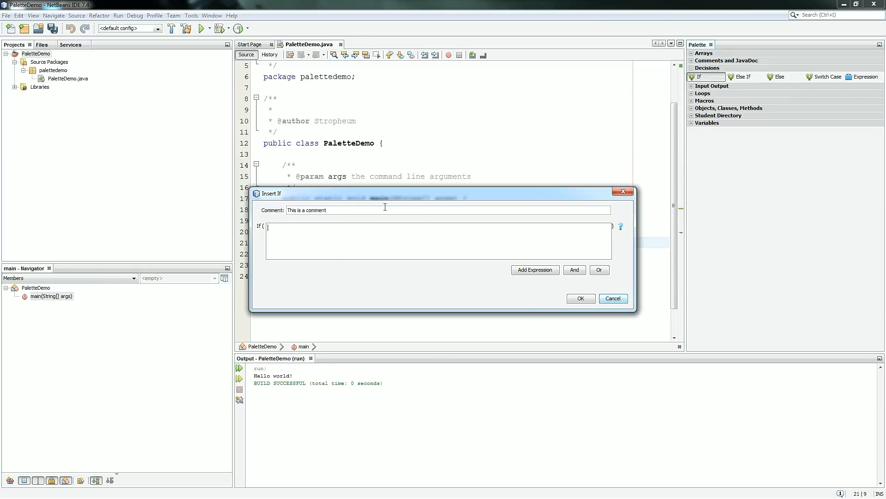
pyautogui.moveTo(534, 269)
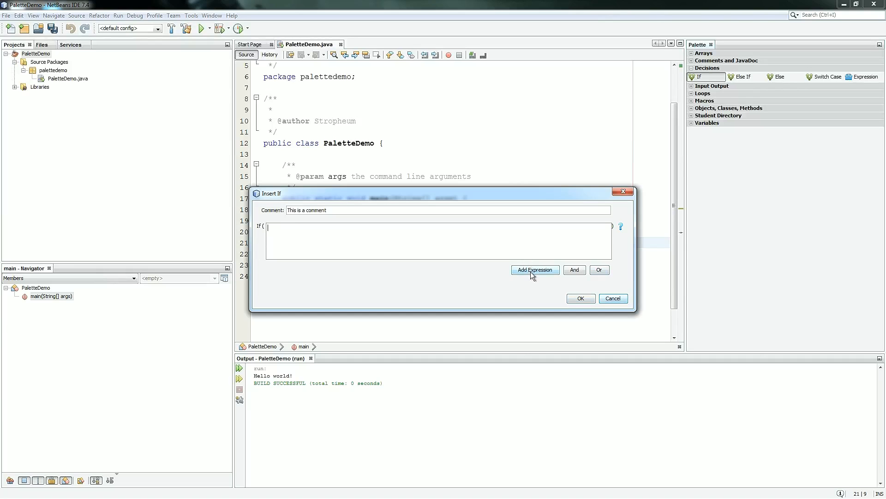
pyautogui.moveTo(551, 276)
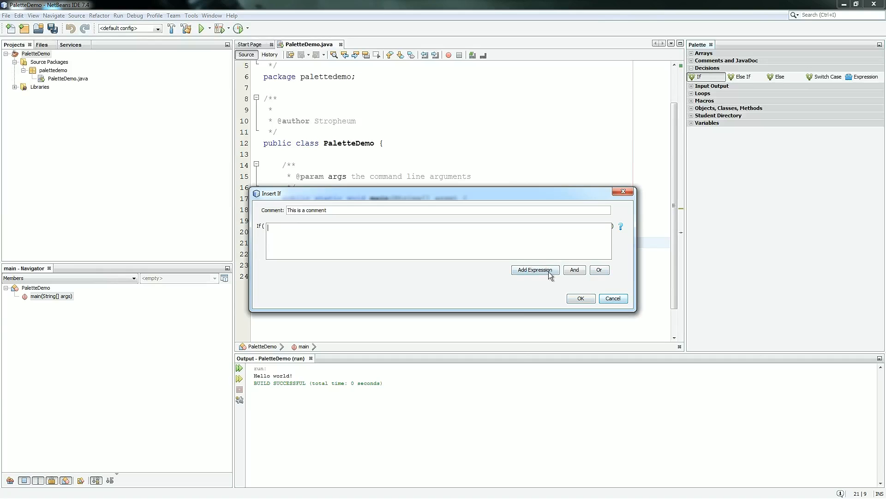
pyautogui.moveTo(372, 207)
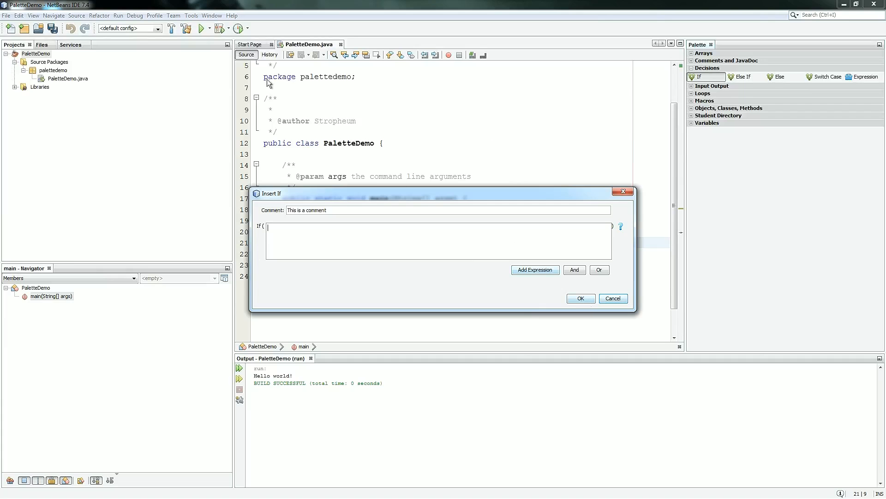
# Build the if condition x == 10 with the Add Expression builder
pyautogui.click(535, 269)
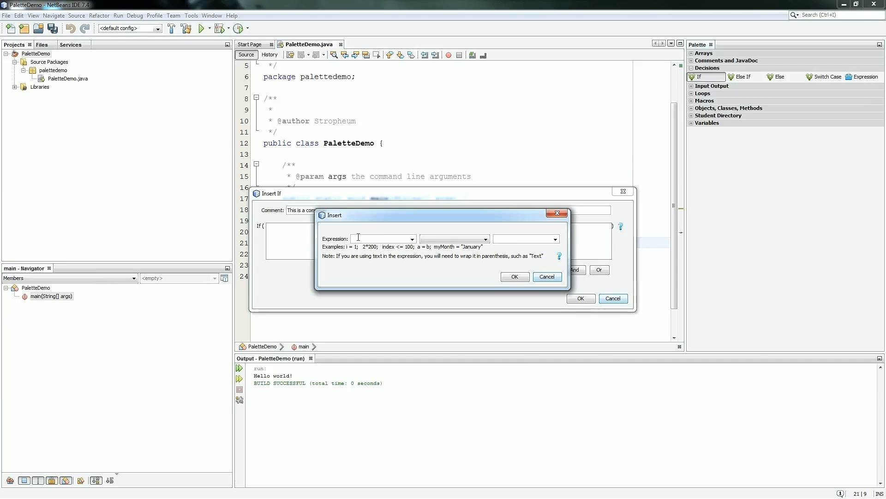
pyautogui.moveTo(454, 238)
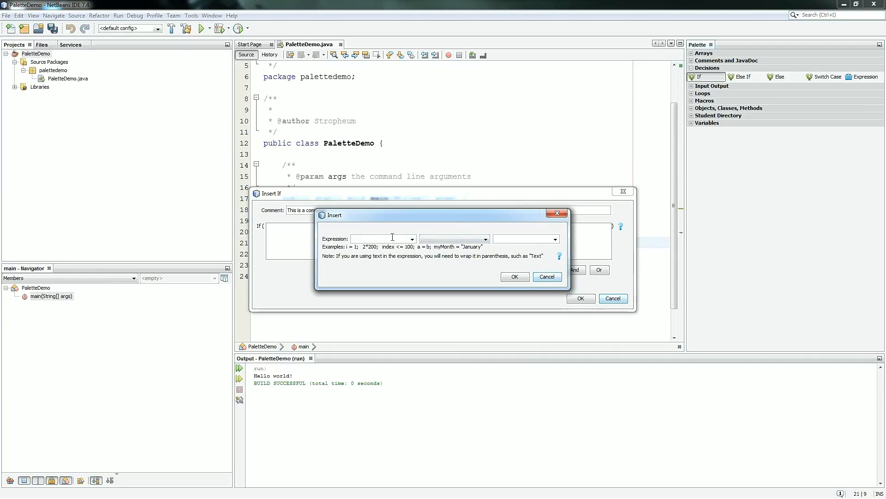
pyautogui.write('12')
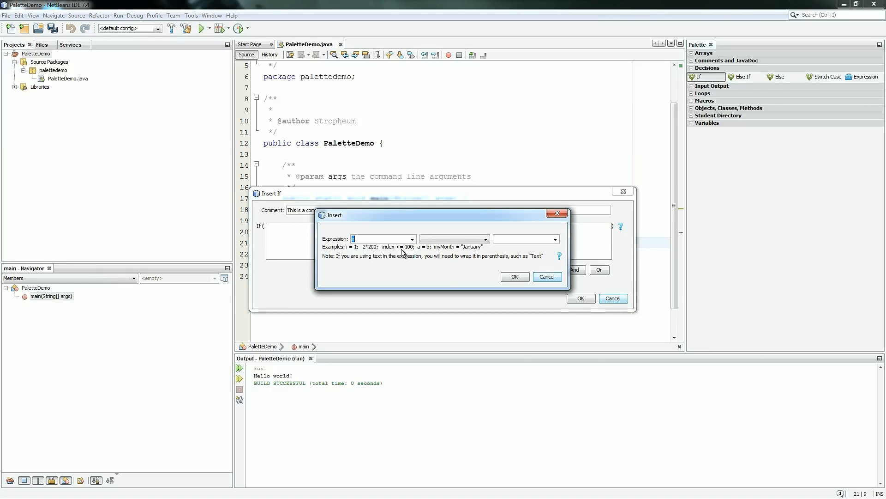
pyautogui.click(485, 238)
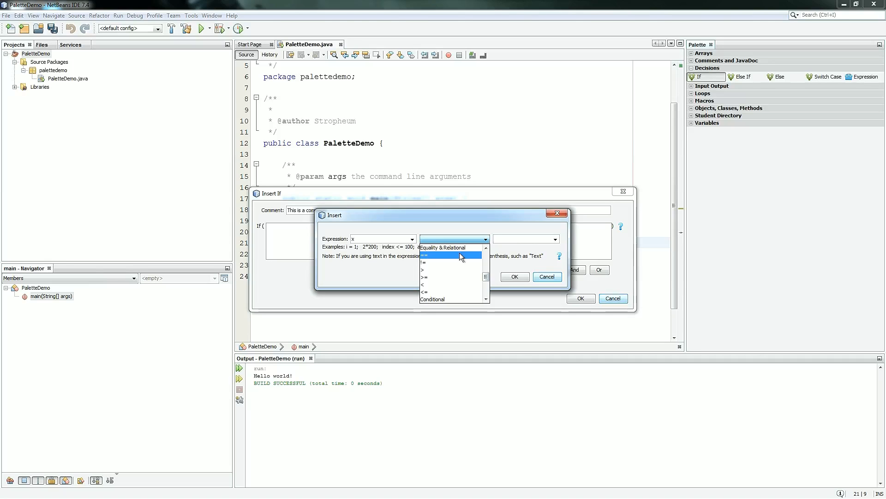
pyautogui.click(450, 255)
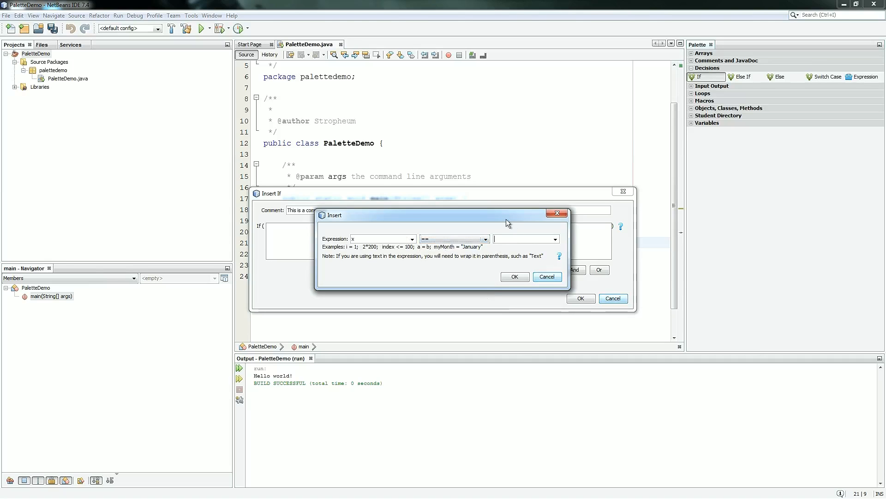
pyautogui.write('10')
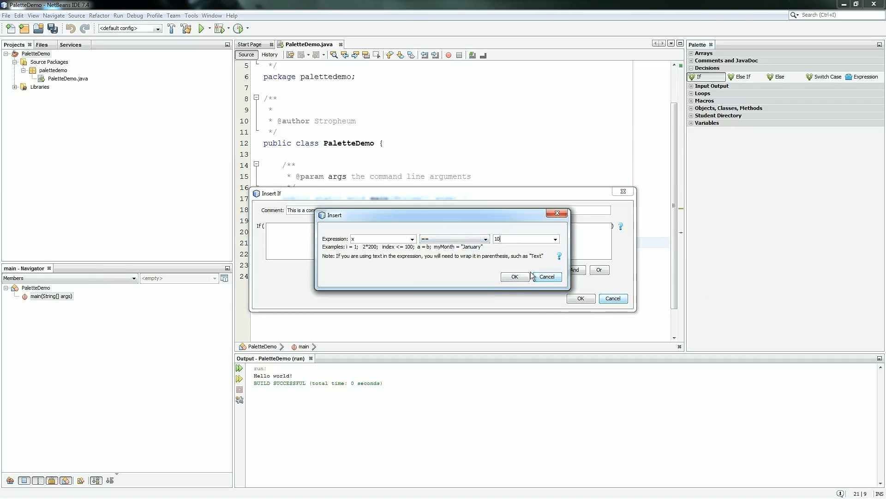
pyautogui.moveTo(521, 262)
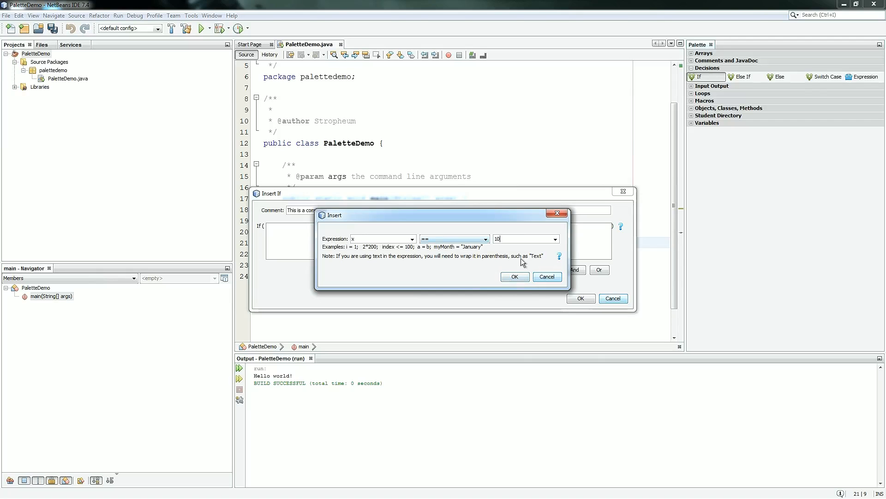
pyautogui.click(513, 276)
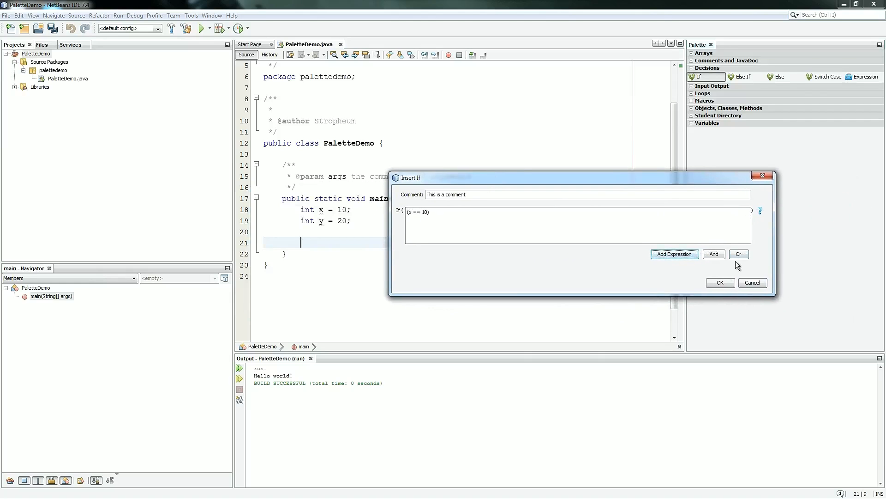
# Insert the if (x == 10) block printing "It's work!" and run the project to check output
pyautogui.click(719, 283)
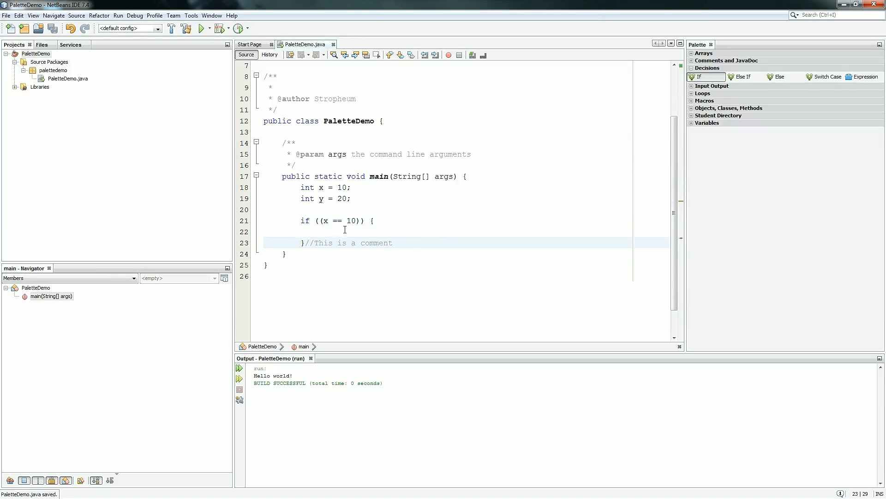
pyautogui.click(319, 232)
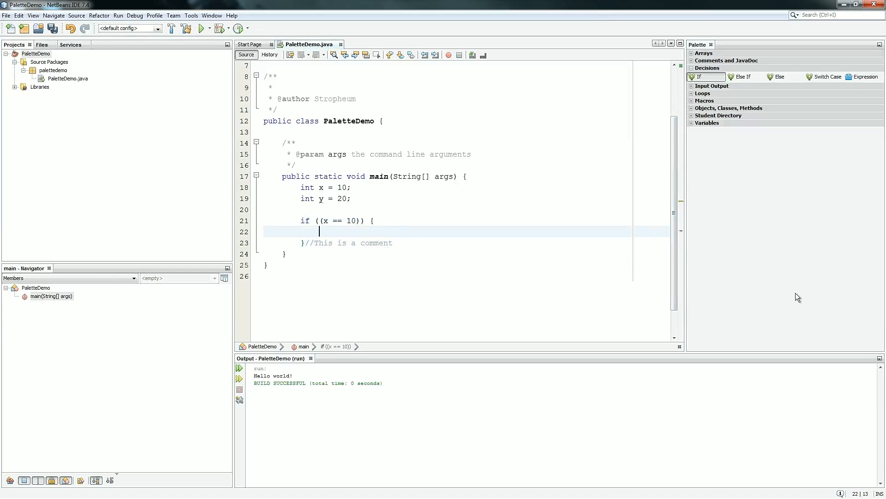
pyautogui.write('System.out.println("It");')
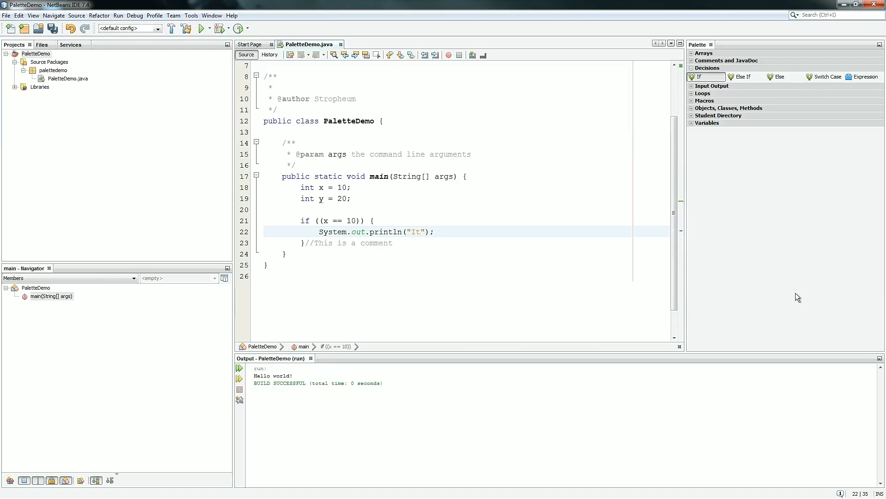
pyautogui.write("'s work!")
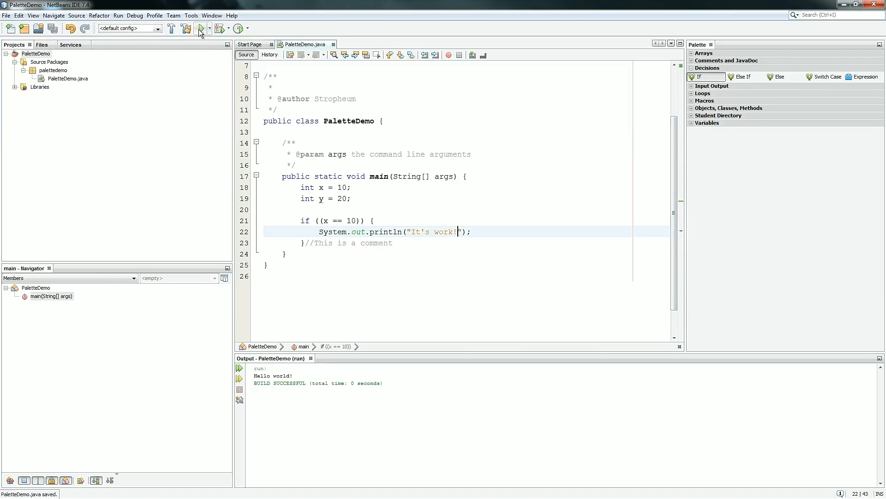
pyautogui.moveTo(201, 29)
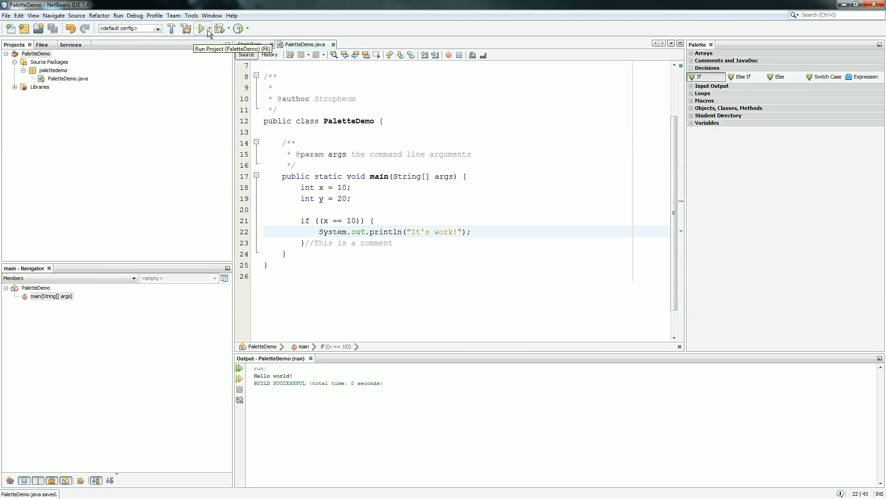
pyautogui.click(201, 29)
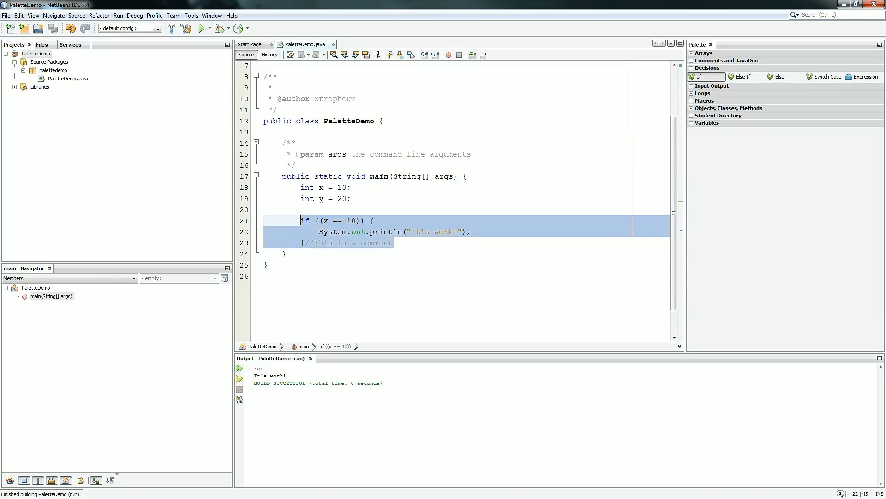
# Remove the if block and start a new If insertion with comment 'This is a comment'
pyautogui.press('Delete')
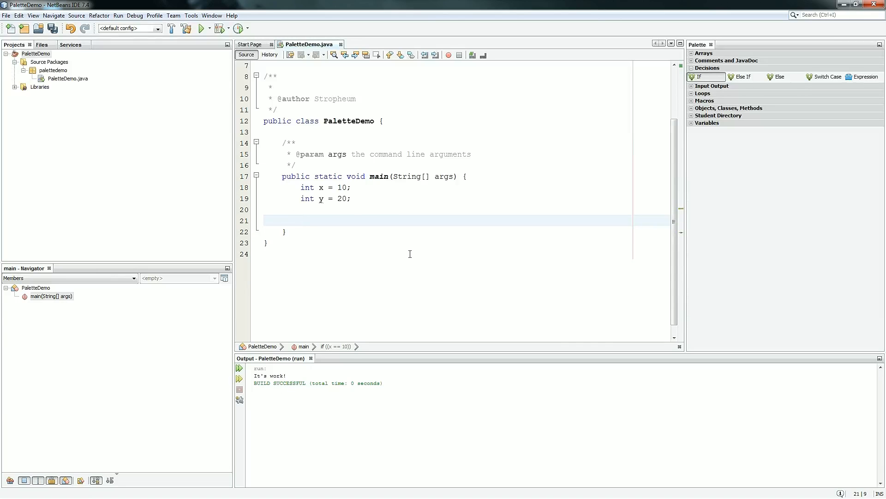
pyautogui.click(301, 220)
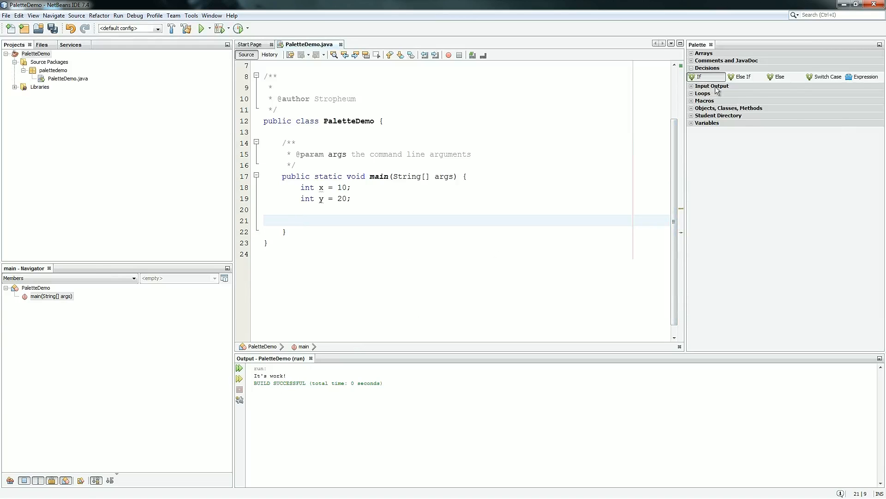
pyautogui.click(703, 77)
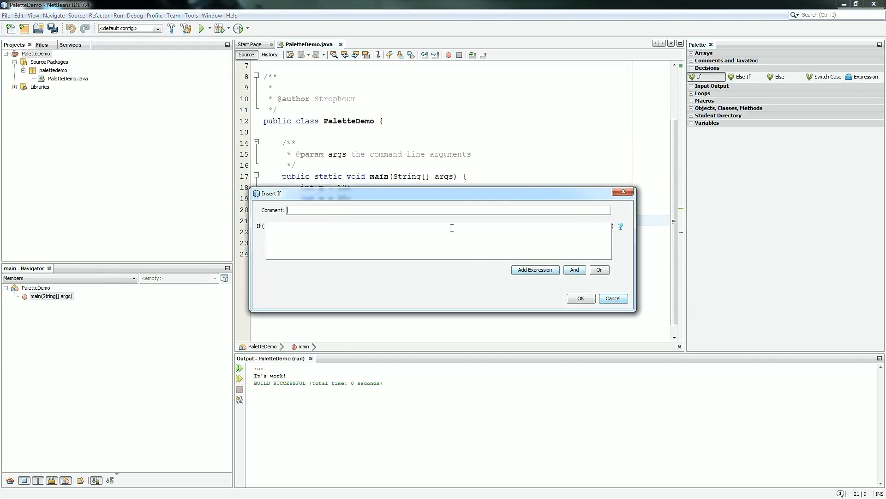
pyautogui.moveTo(480, 286)
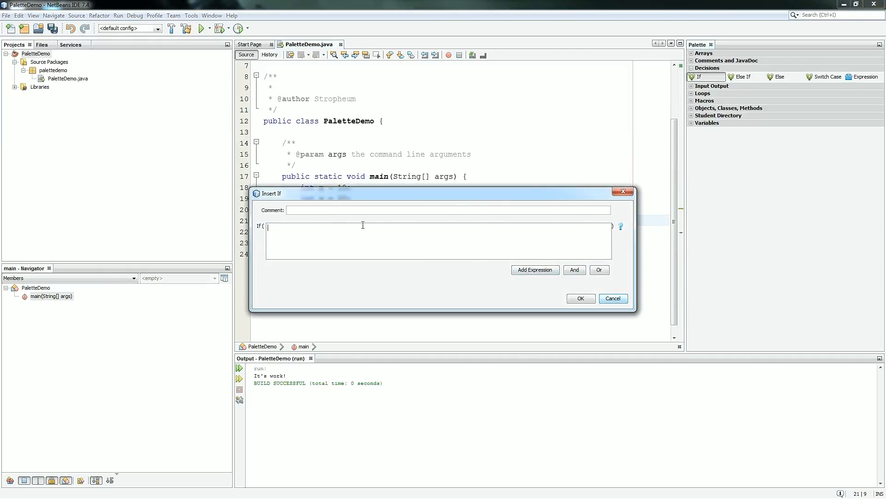
pyautogui.click(449, 210)
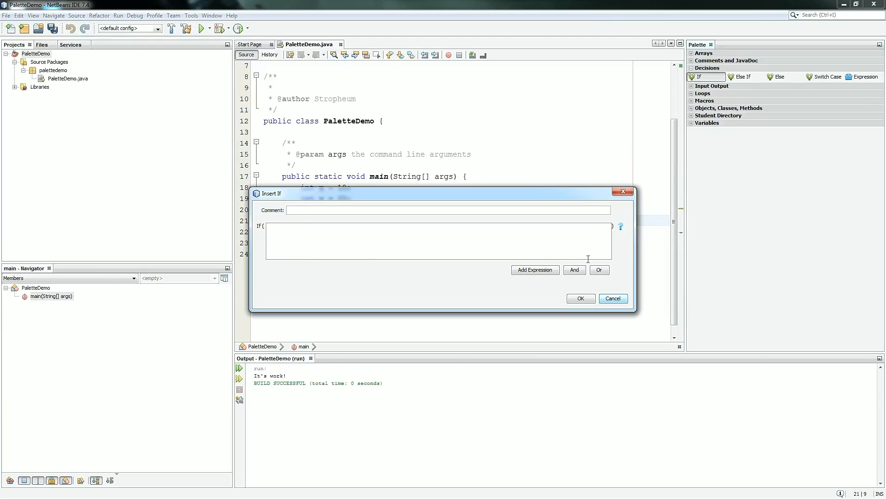
pyautogui.moveTo(288, 210)
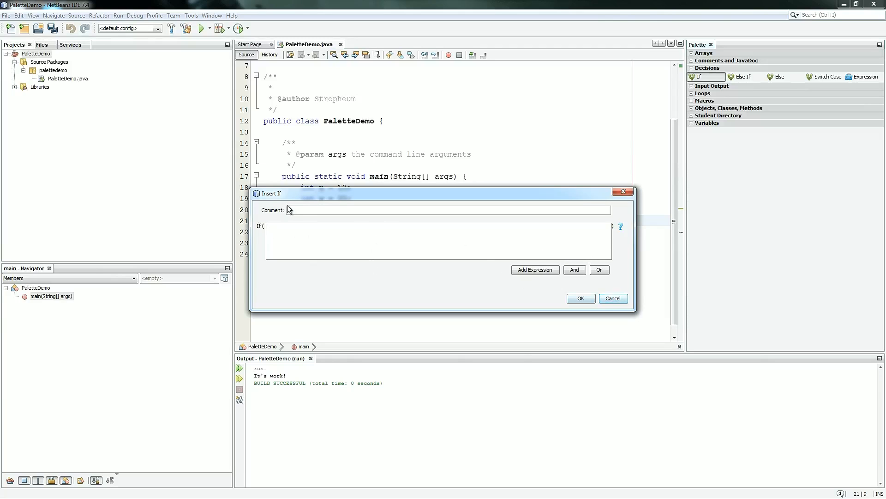
pyautogui.write('This is a comment')
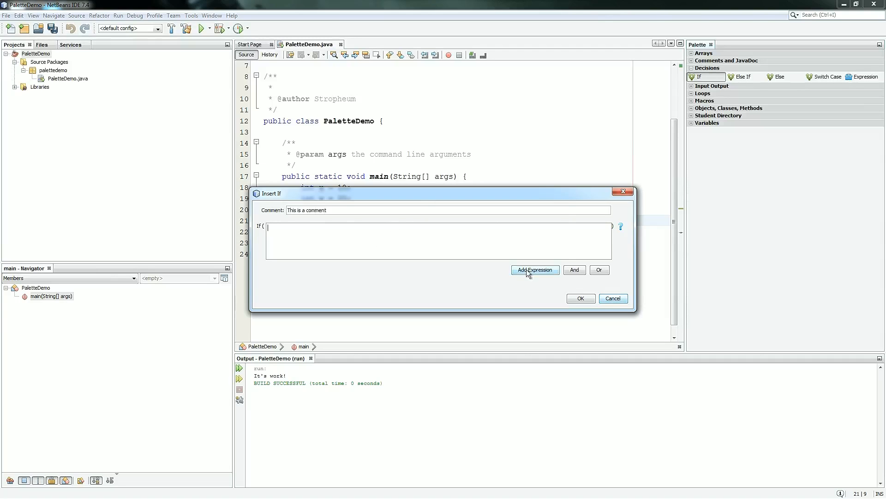
# Add the comparison x < 20 and join it with a logical and
pyautogui.click(535, 269)
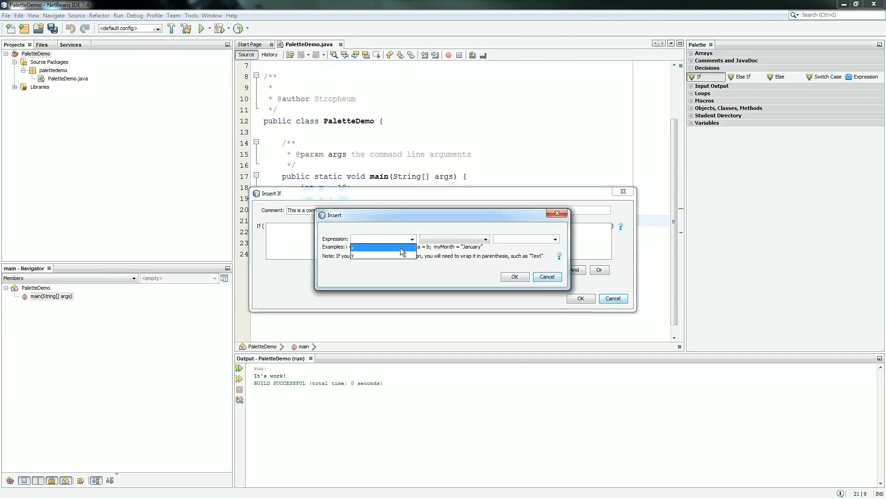
pyautogui.click(483, 239)
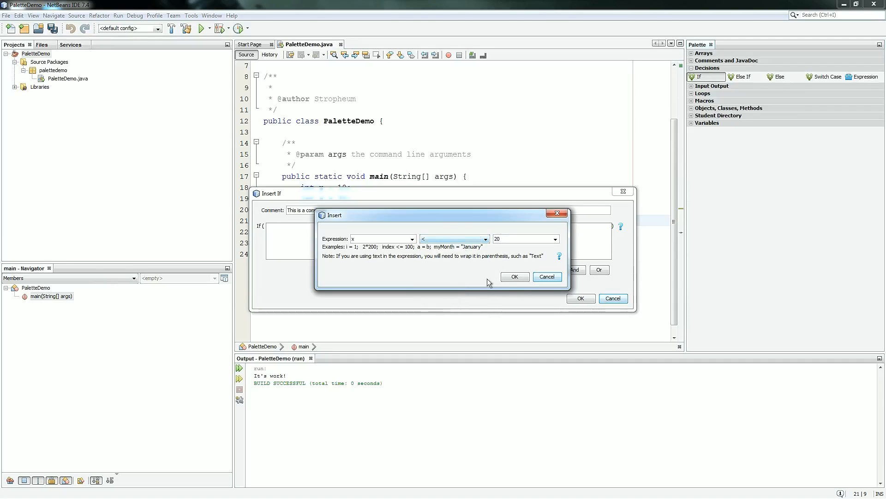
pyautogui.click(514, 276)
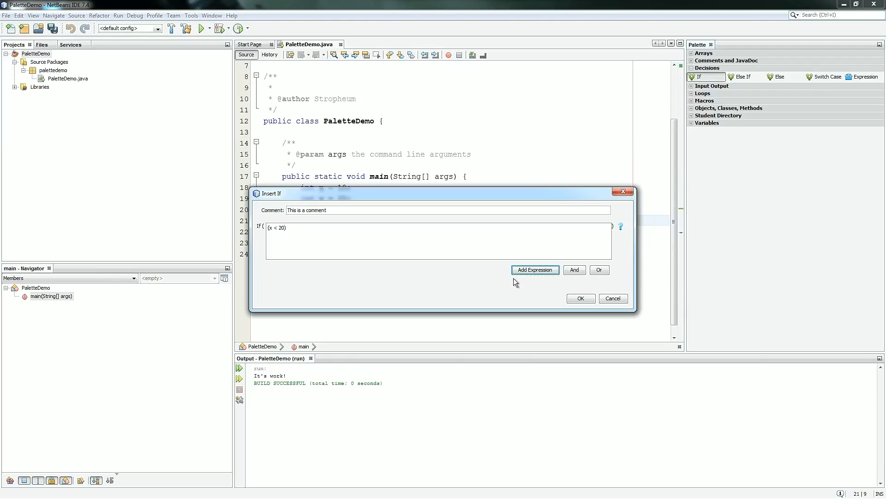
pyautogui.moveTo(574, 268)
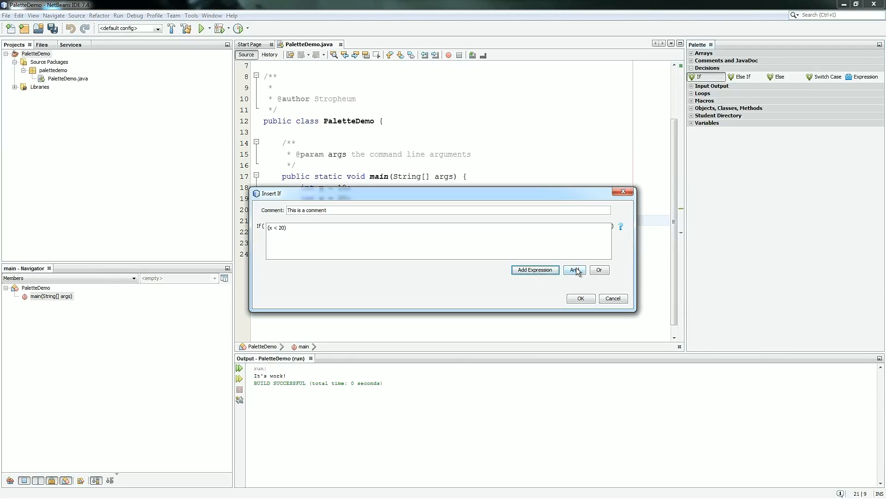
pyautogui.click(573, 270)
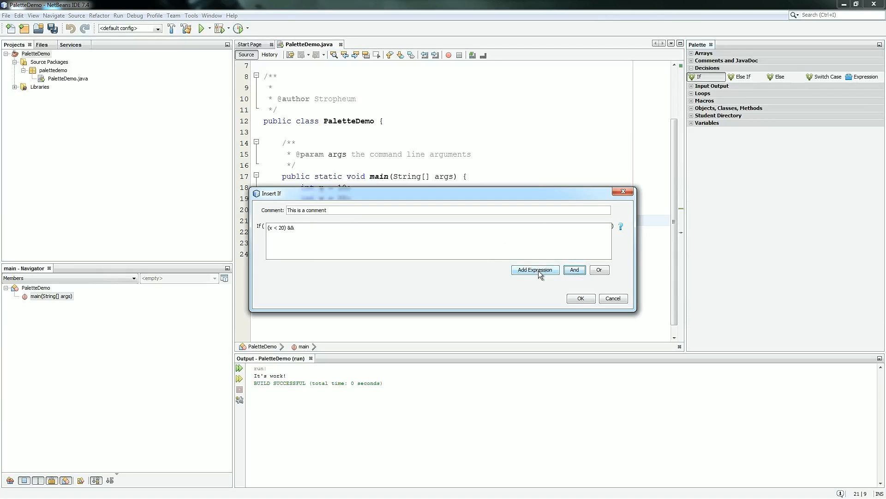
# Add the second comparison y > 10 to the condition
pyautogui.click(535, 269)
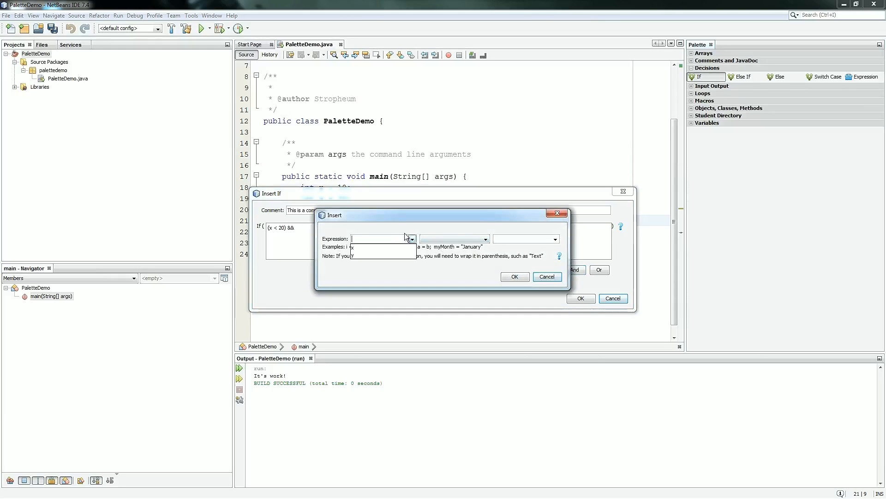
pyautogui.click(485, 239)
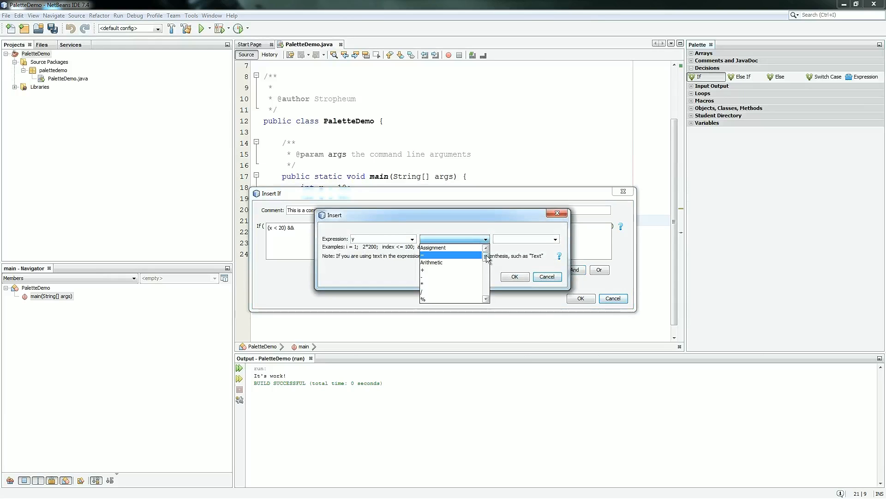
pyautogui.click(454, 238)
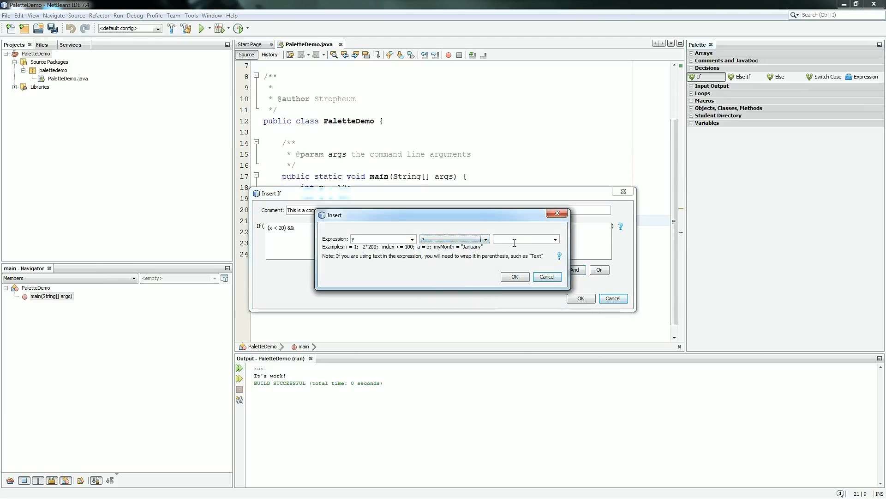
pyautogui.write('10')
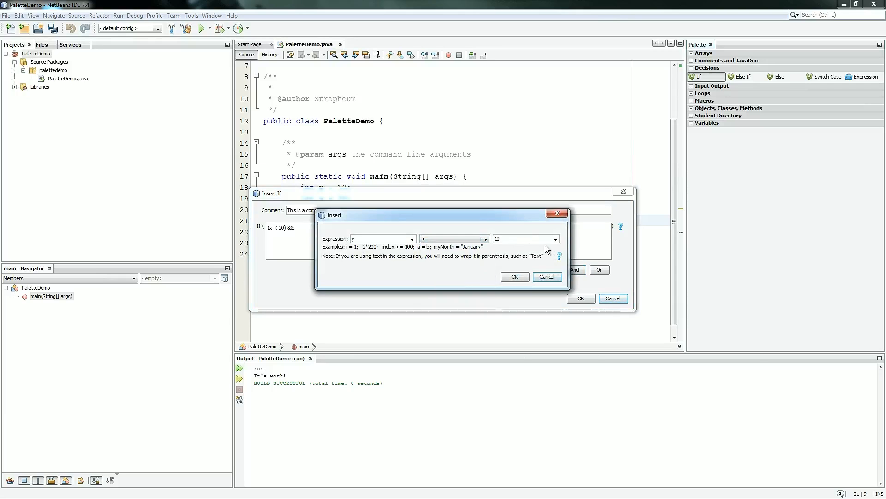
pyautogui.click(554, 238)
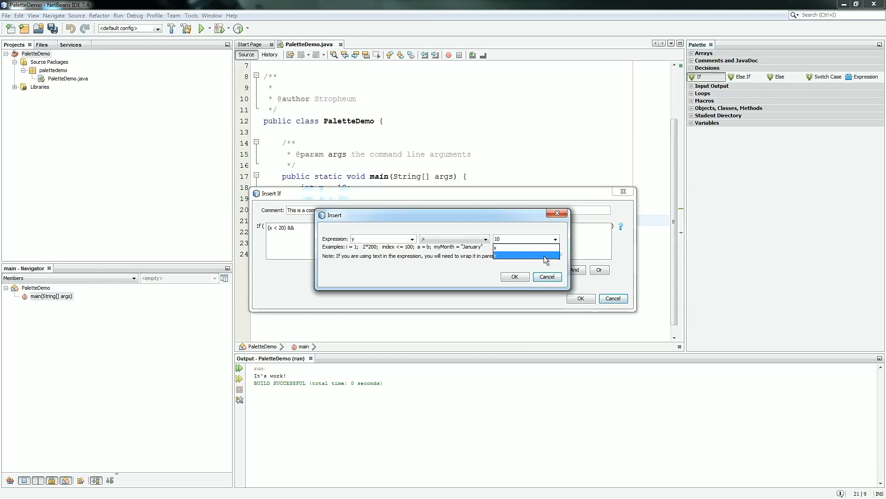
pyautogui.click(555, 238)
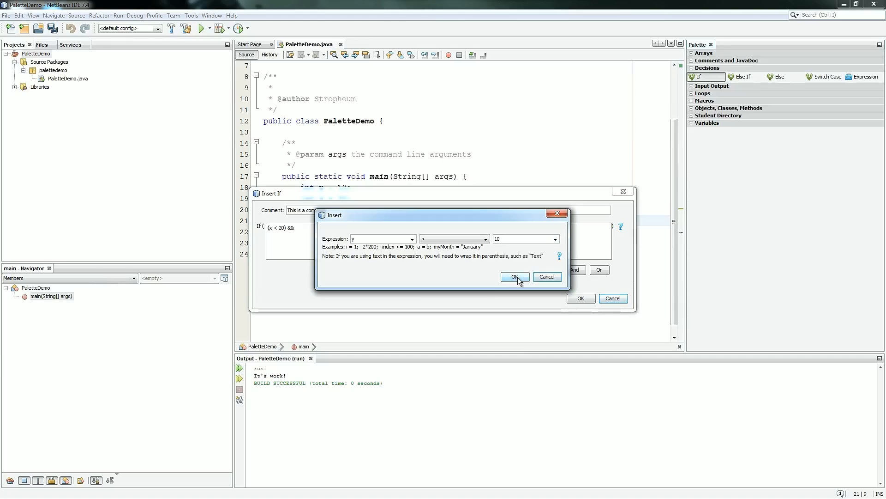
pyautogui.click(514, 277)
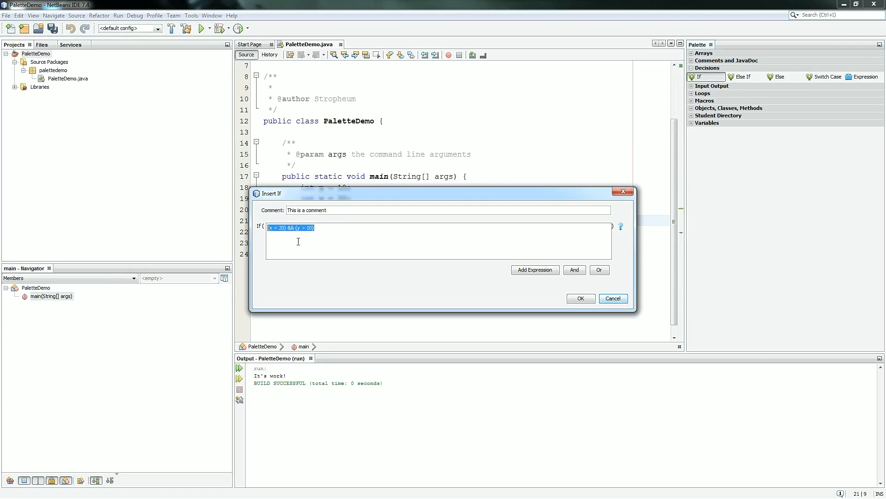
pyautogui.moveTo(356, 240)
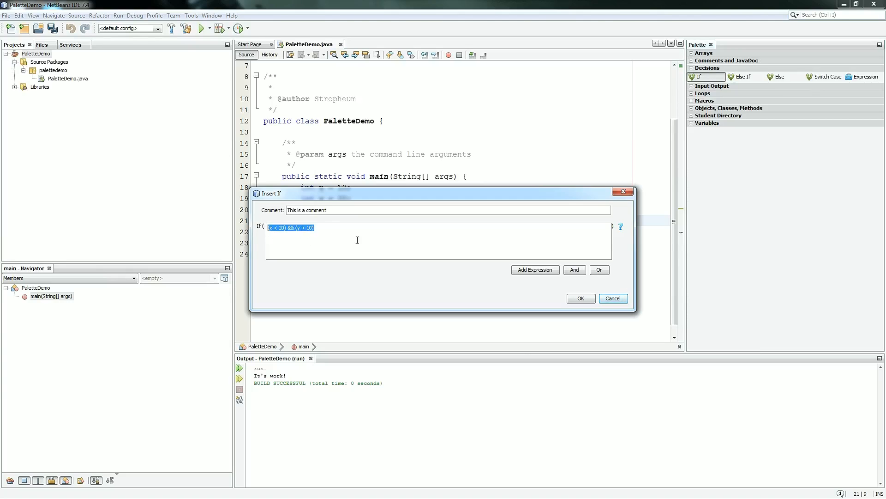
# Try an or operator, undo it, and insert the if ((x < 20) && (y > 10)) block
pyautogui.click(482, 232)
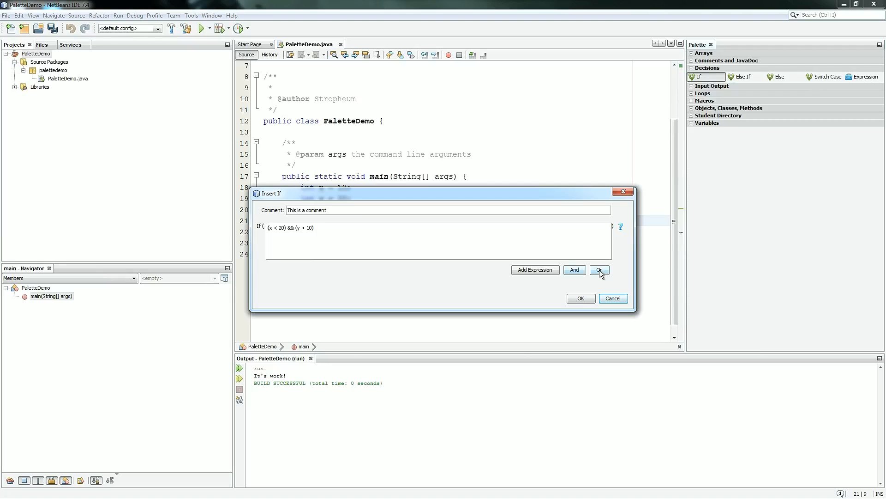
pyautogui.click(600, 269)
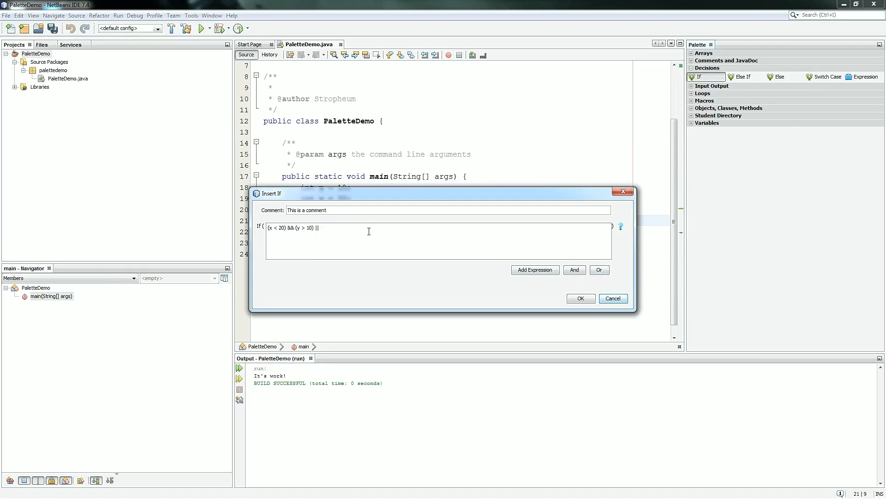
pyautogui.press('BackSpace')
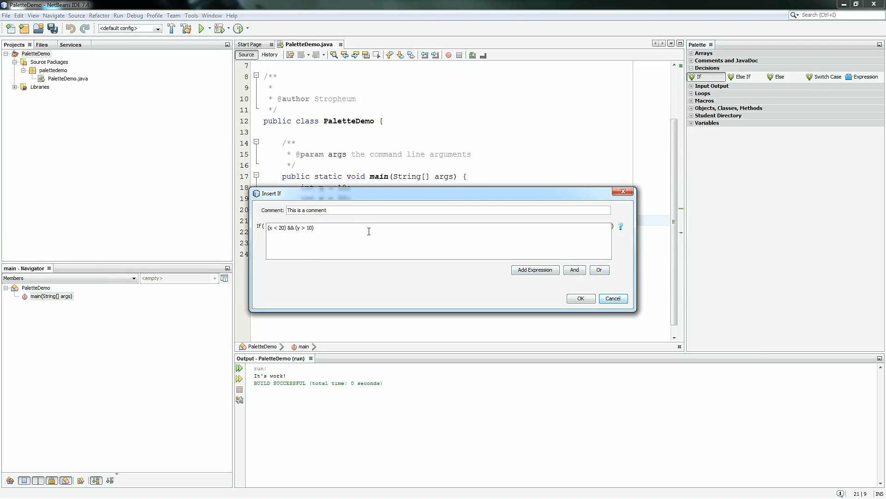
pyautogui.click(580, 299)
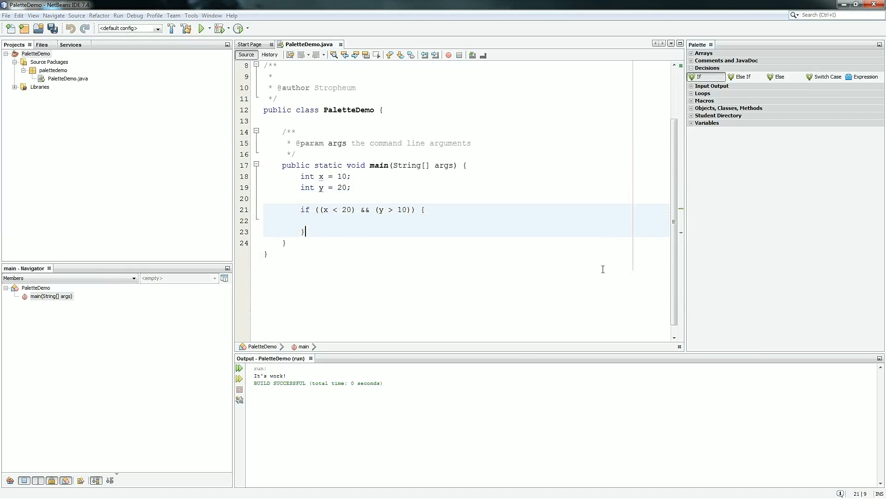
# Comment the closing brace, print "It's work!" in the if block, run it, and start a new line below
pyautogui.write('//This is a comment')
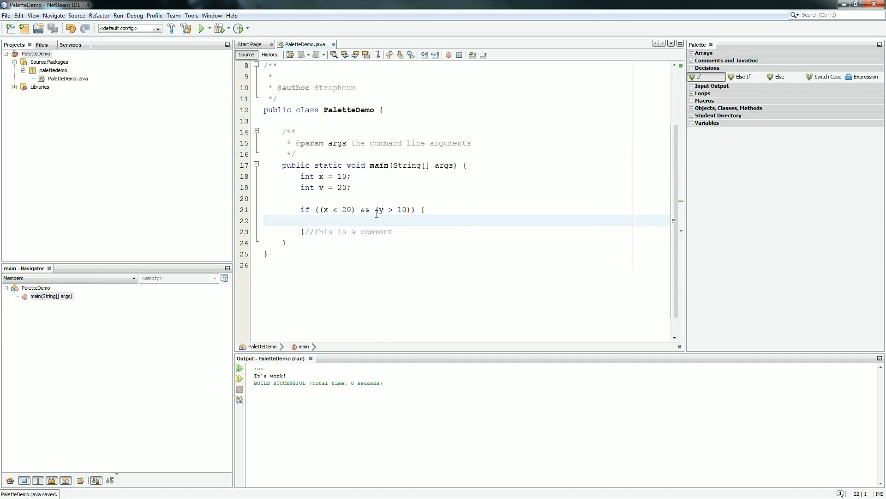
pyautogui.click(319, 220)
pyautogui.write('System.out.println("It\'s wo");')
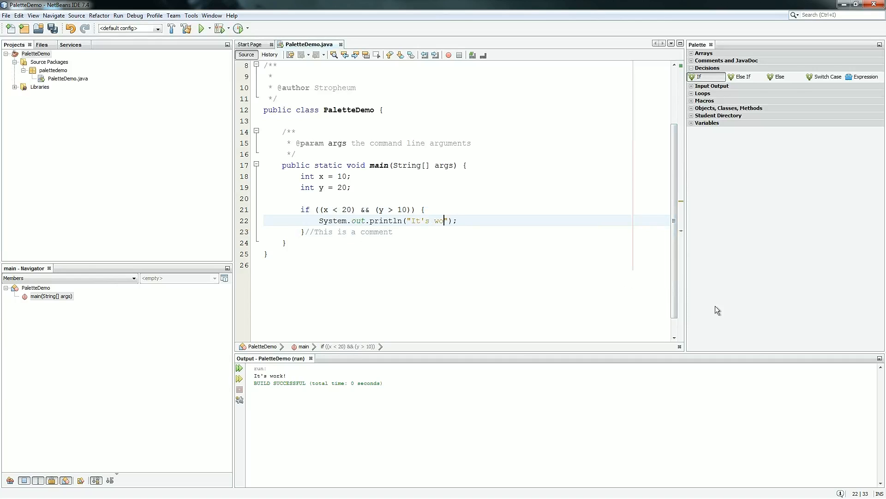
pyautogui.write('rk!')
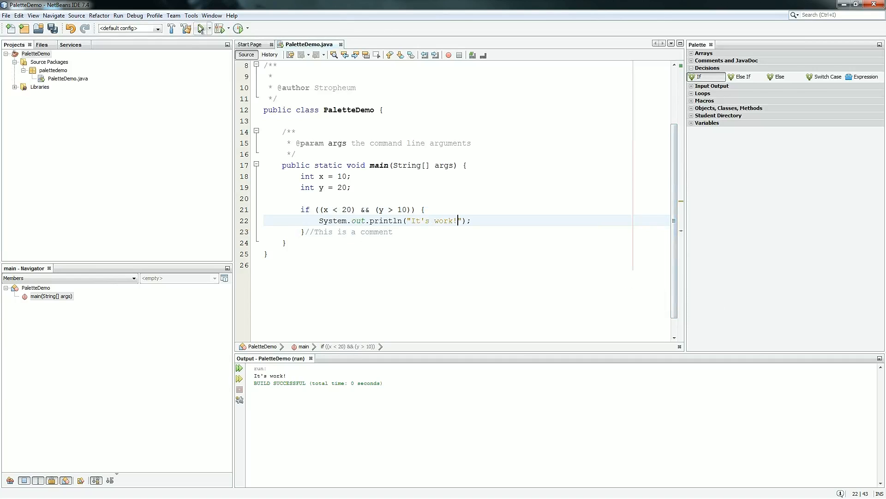
pyautogui.click(201, 28)
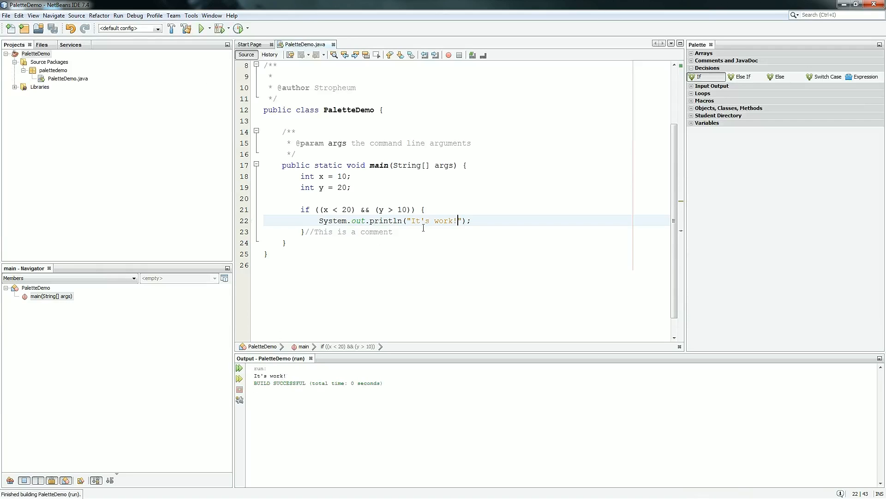
pyautogui.click(570, 231)
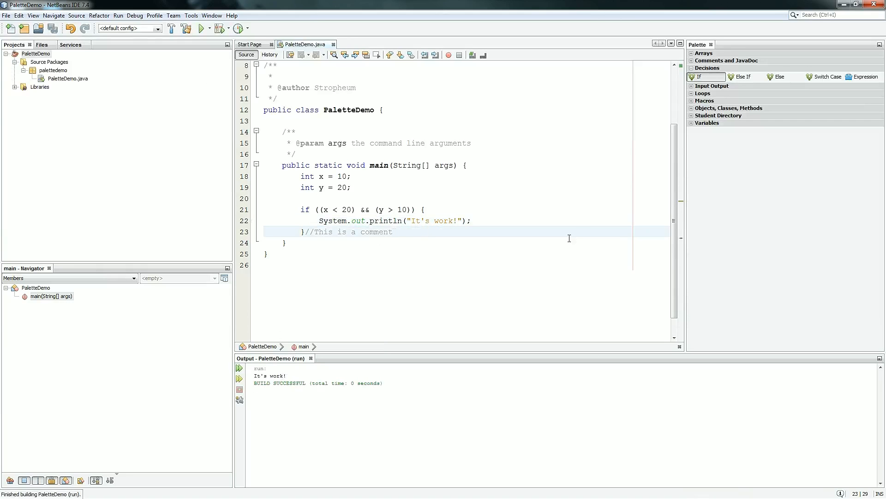
pyautogui.press('enter')
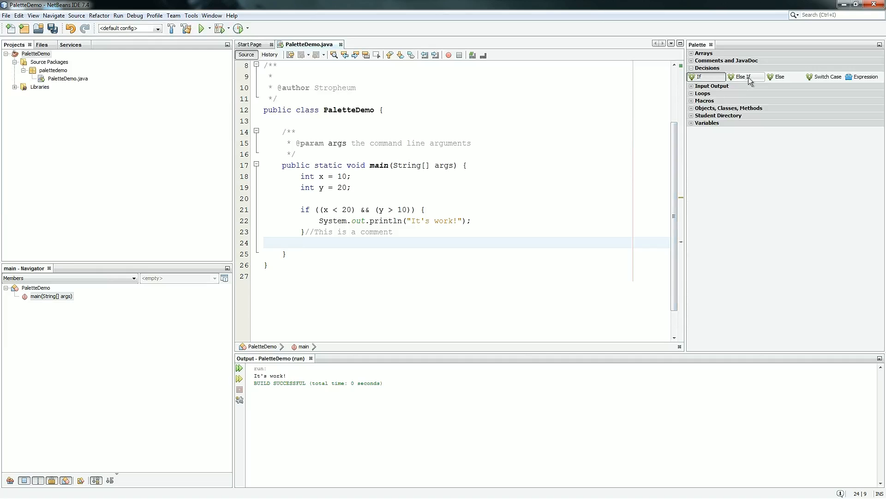
# Insert an else if branch testing x == y, commented 'This is an else if statement'
pyautogui.click(706, 123)
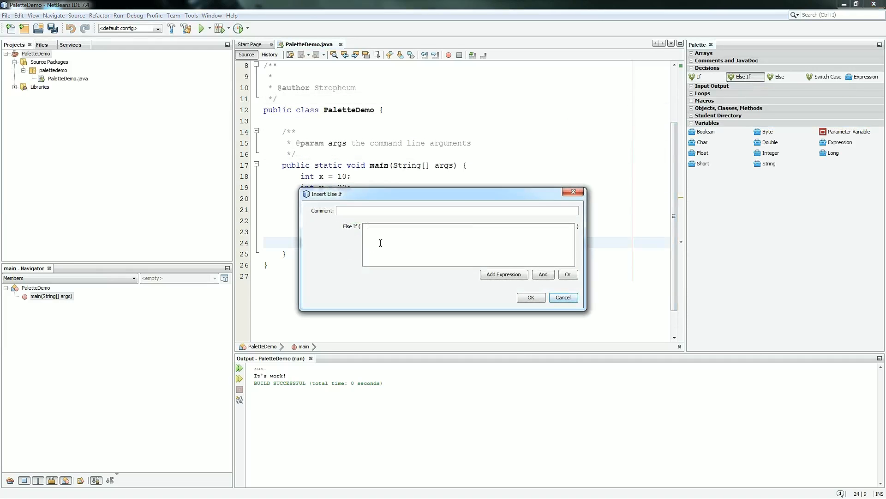
pyautogui.write('This is an')
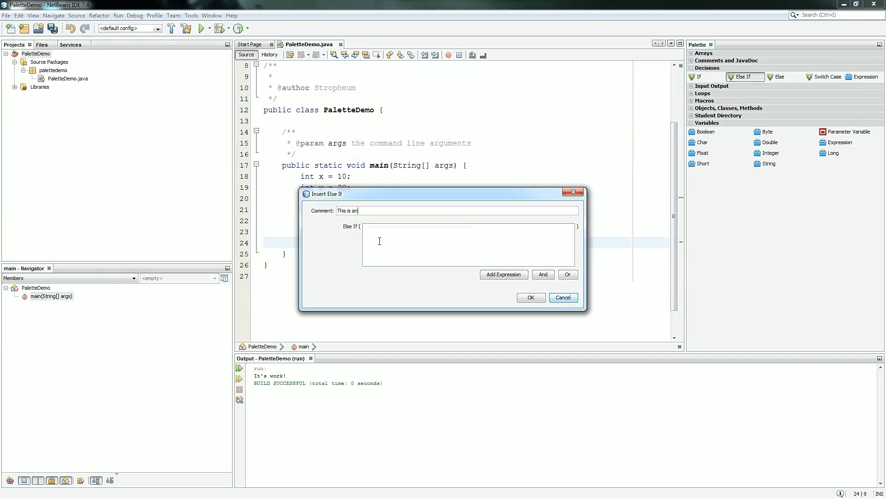
pyautogui.write('else if statement')
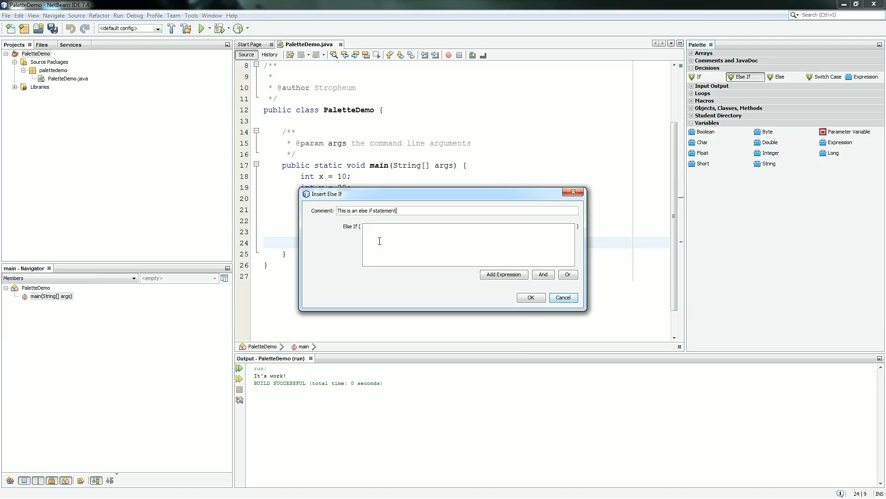
pyautogui.click(503, 274)
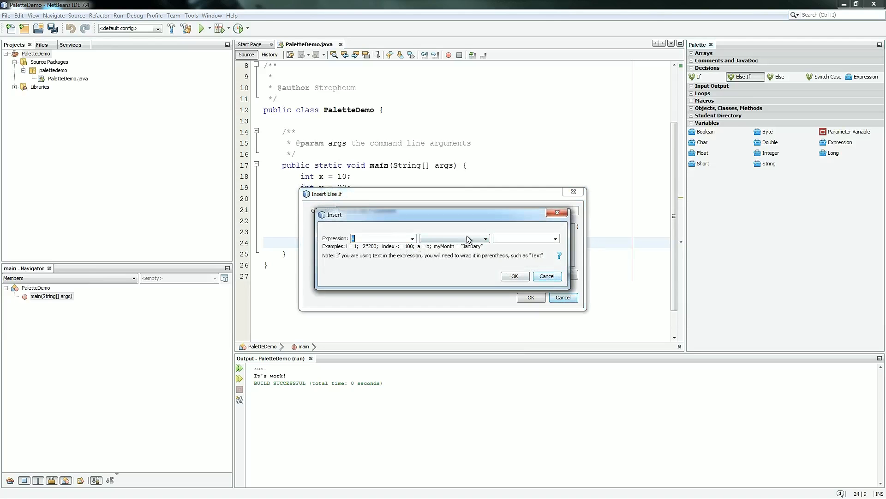
pyautogui.write('x')
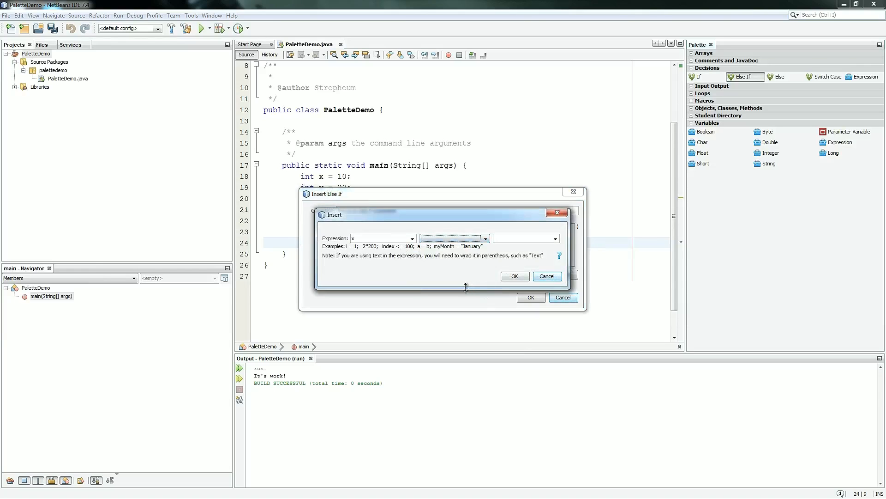
pyautogui.click(484, 238)
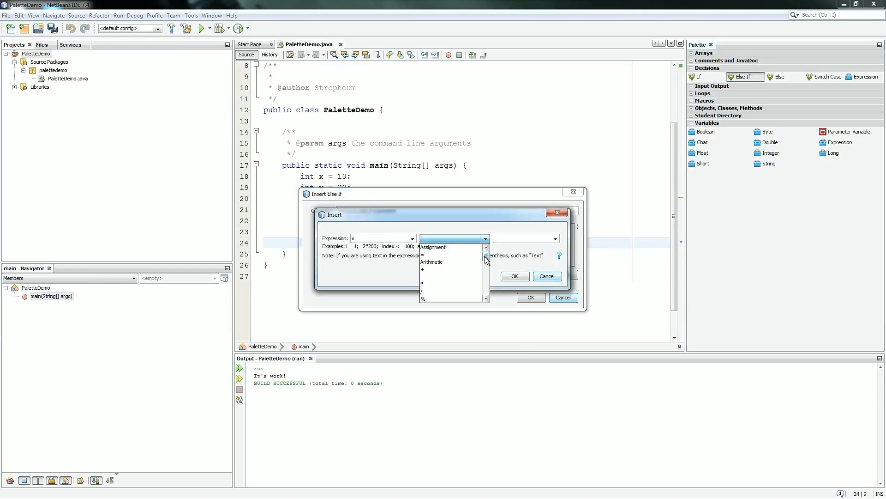
pyautogui.click(453, 238)
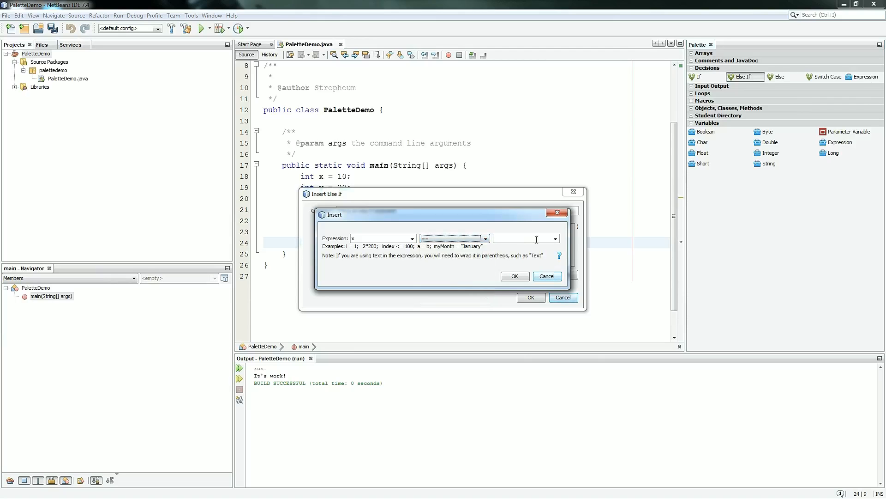
pyautogui.write('y')
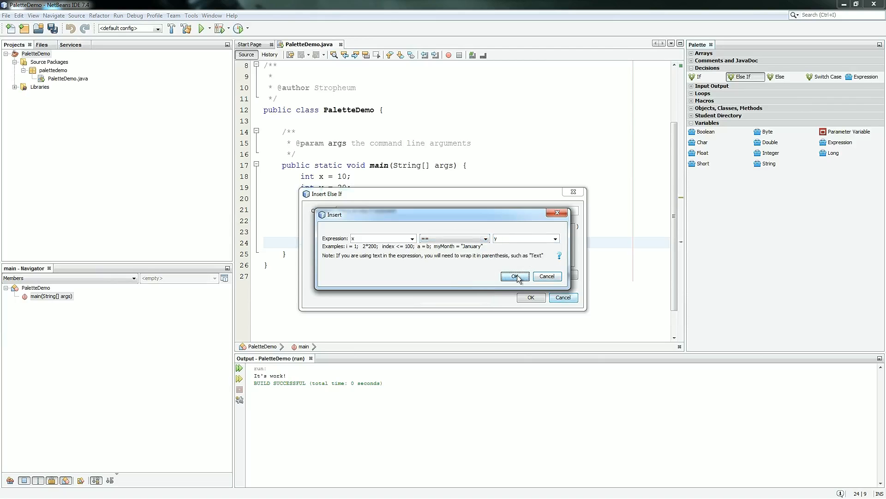
pyautogui.click(514, 276)
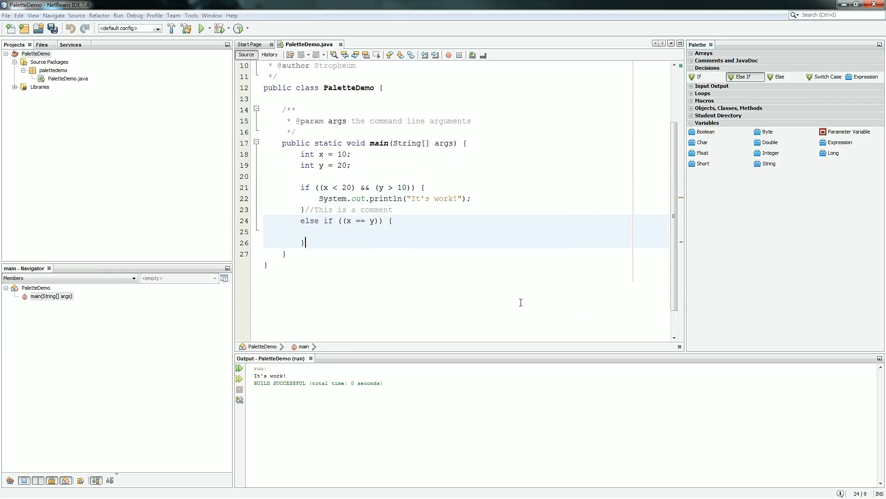
# Add the //This is an else if statement comment after the block and a blank line below
pyautogui.write('//This is an else if statement')
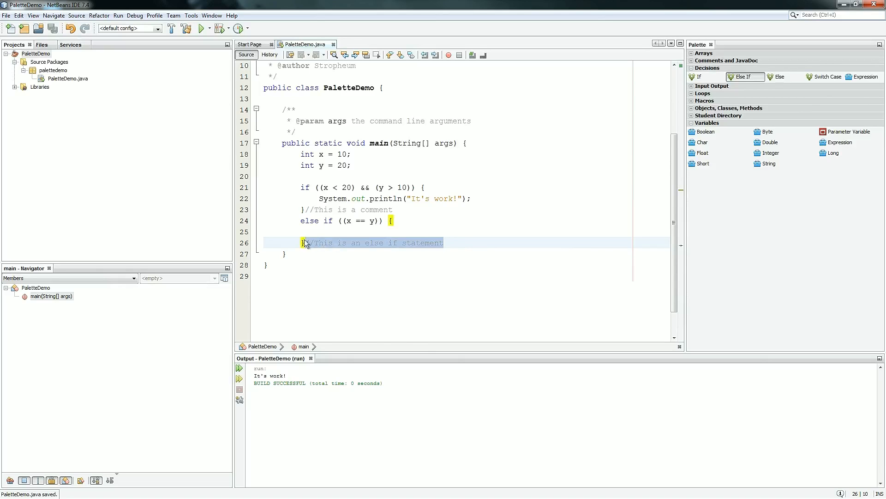
pyautogui.press('enter')
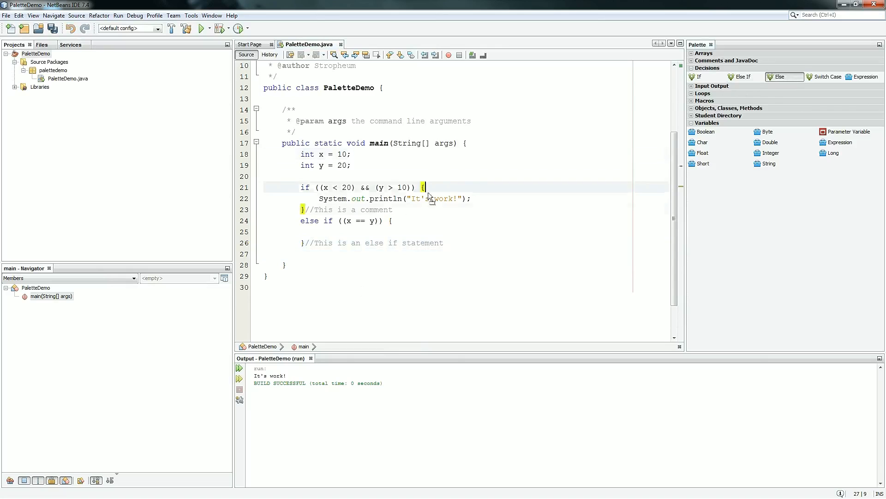
# Insert an else branch printing "oops!" with the comment "This is an else statement"
pyautogui.click(784, 77)
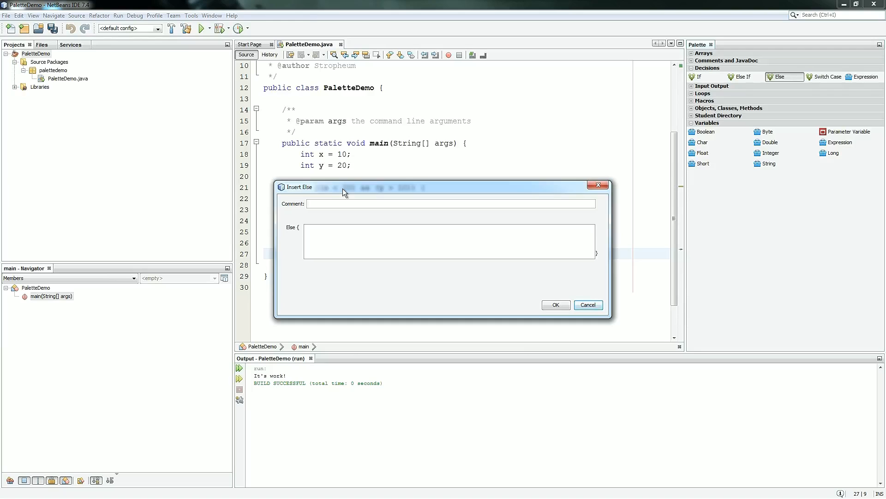
pyautogui.write('This is an else s')
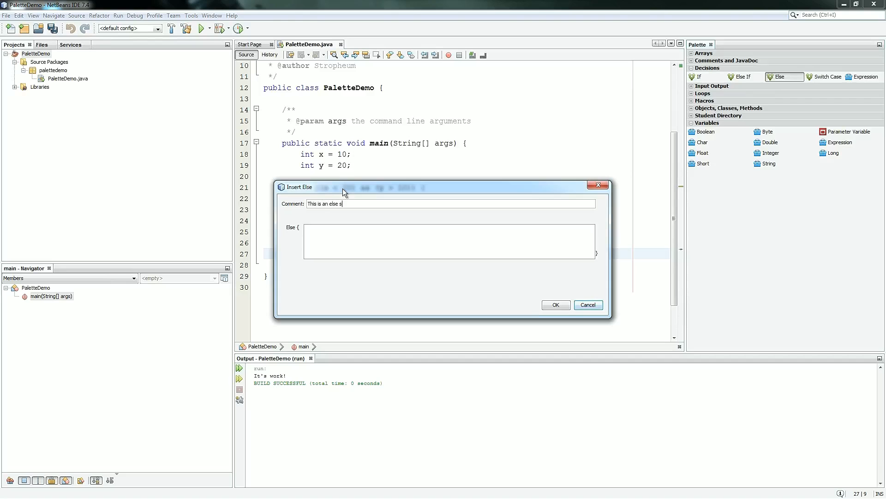
pyautogui.write('tatement')
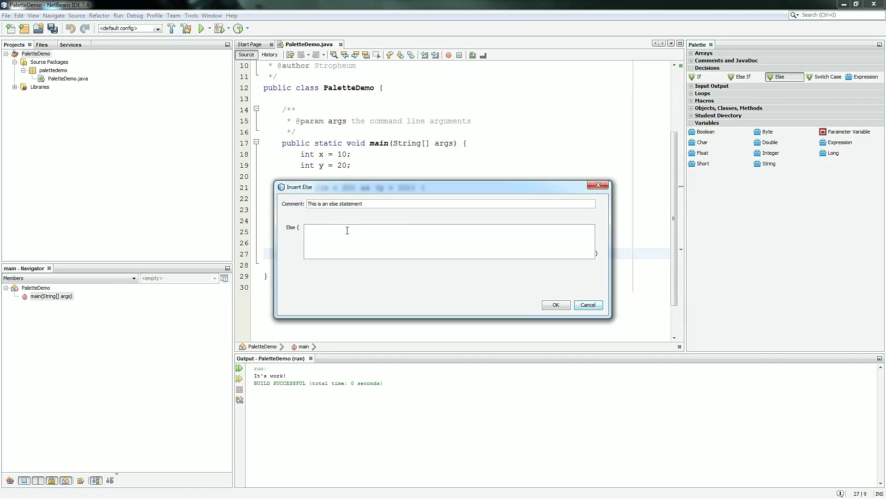
pyautogui.write('s')
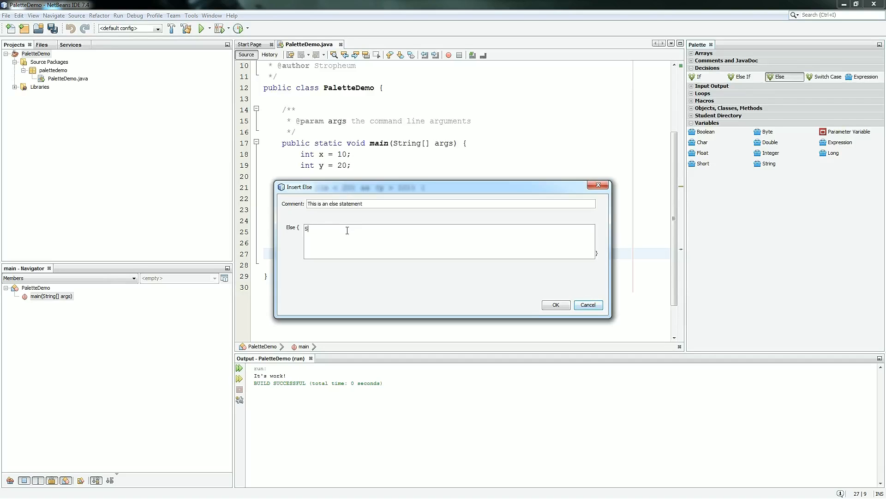
pyautogui.write('ystem.out.')
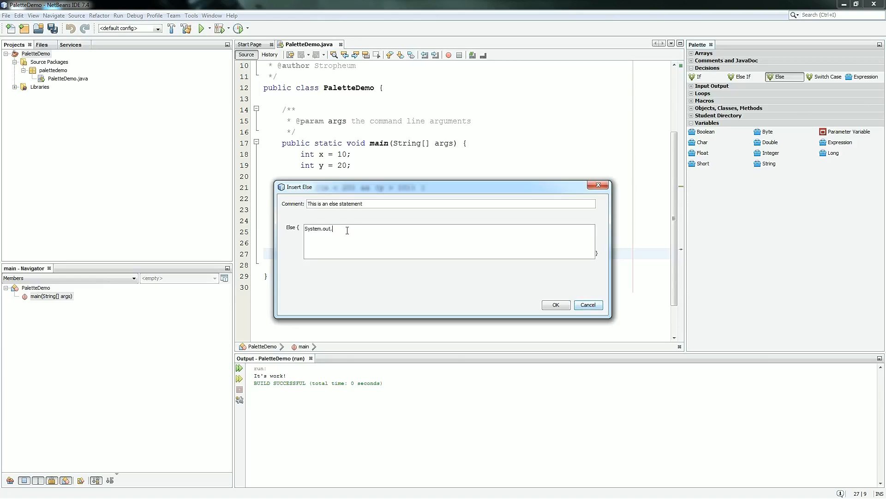
pyautogui.write('println("oops!");')
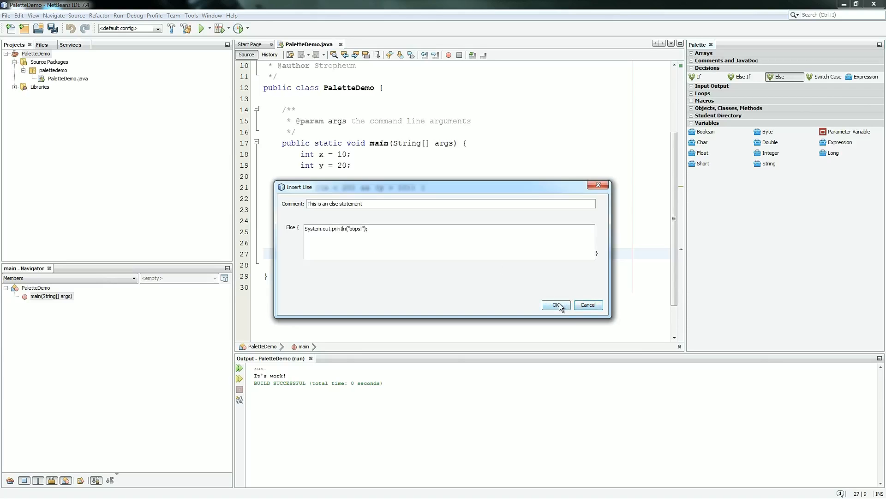
pyautogui.click(555, 305)
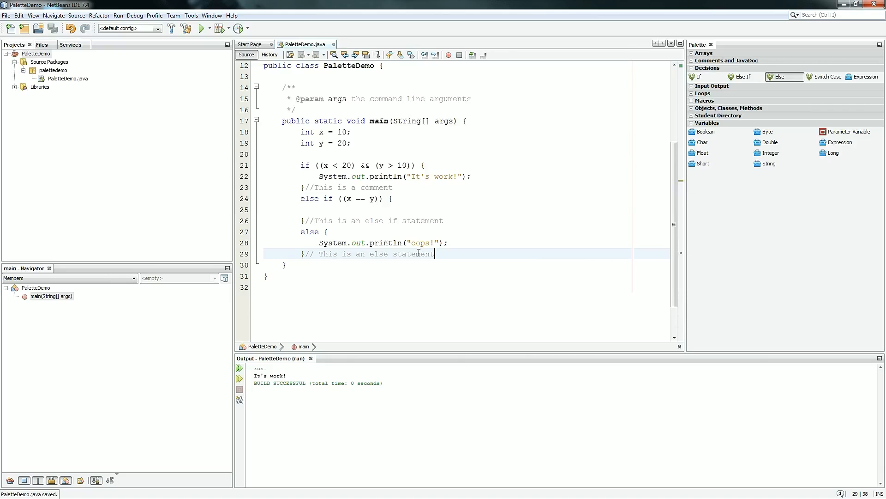
pyautogui.moveTo(501, 250)
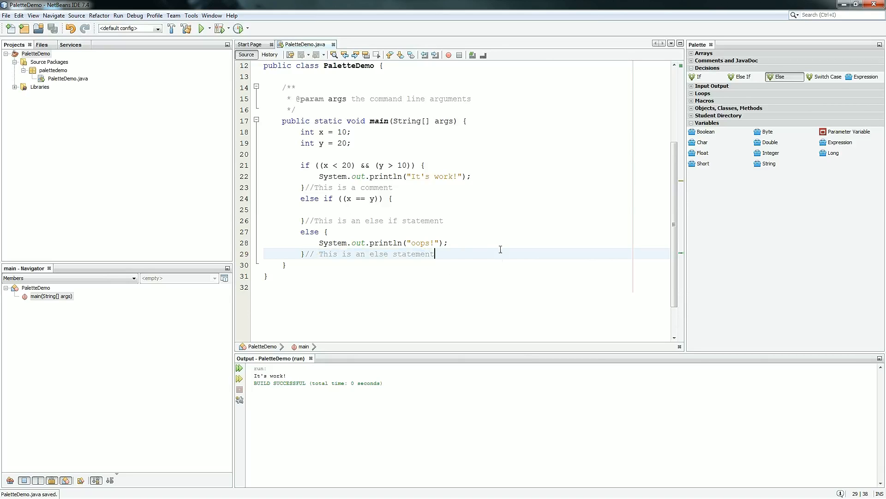
pyautogui.moveTo(298, 226)
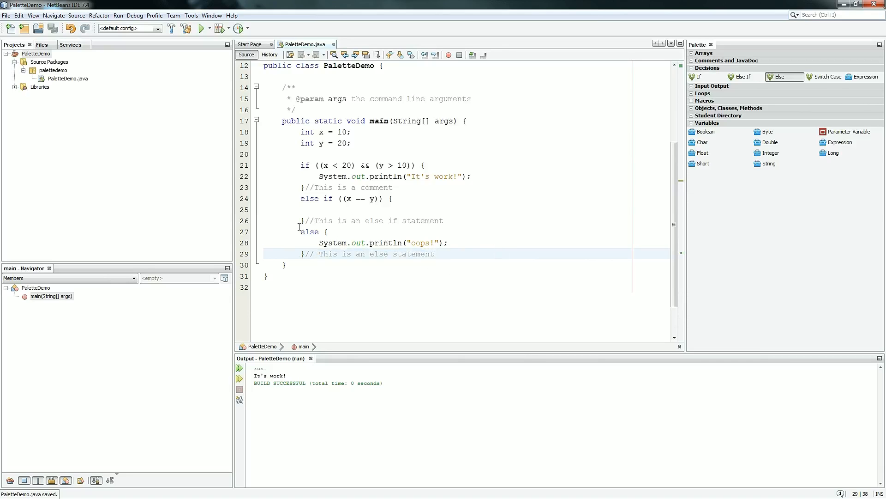
# Make the empty else-if branch print "They're equal!"
pyautogui.click(317, 198)
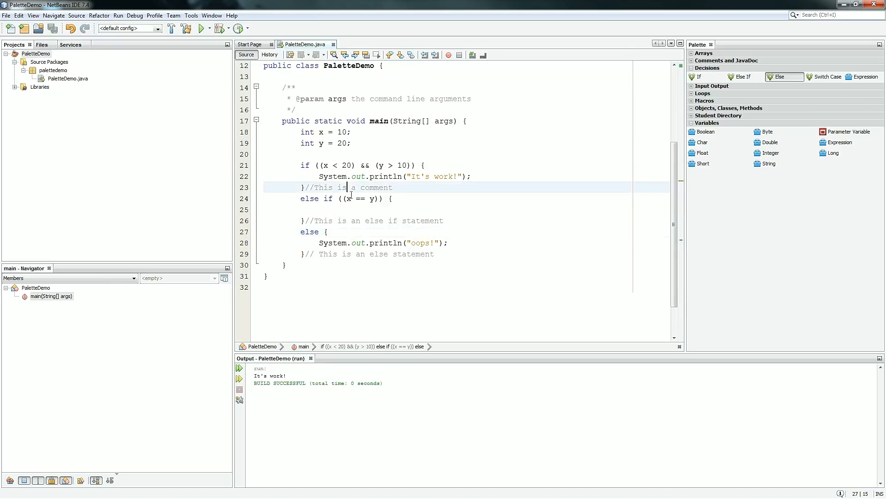
pyautogui.click(368, 254)
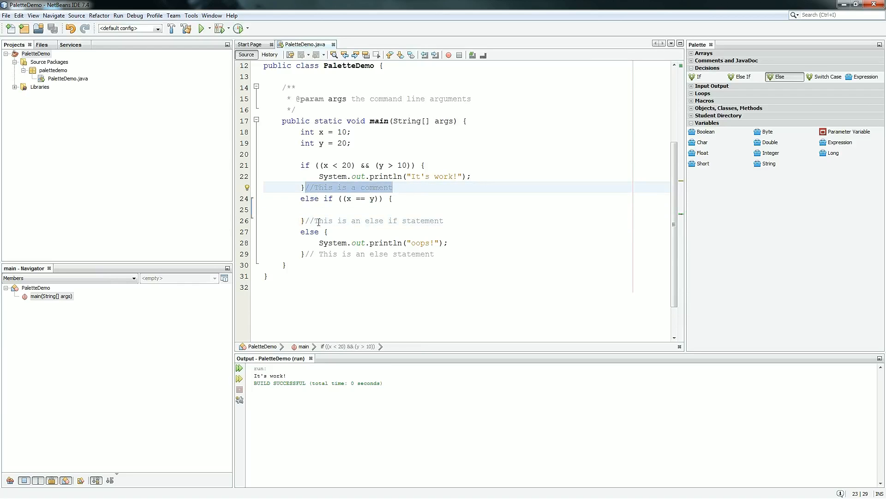
pyautogui.click(377, 210)
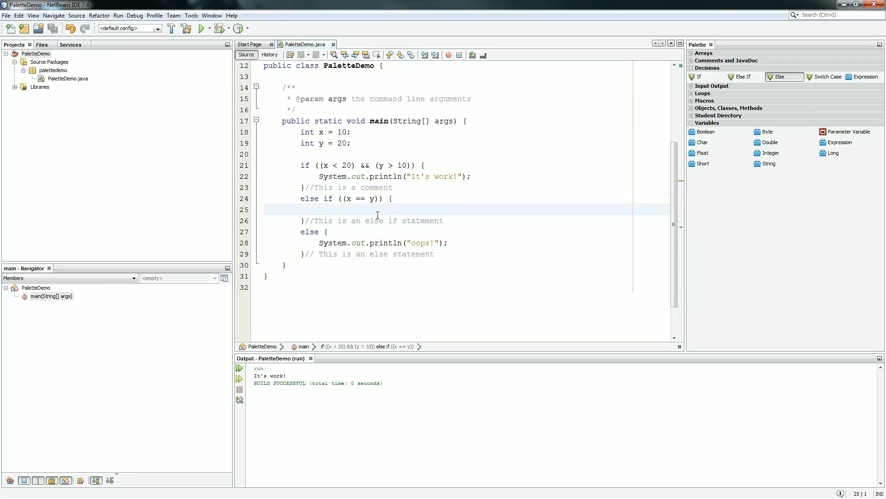
pyautogui.write('System.out.println("");')
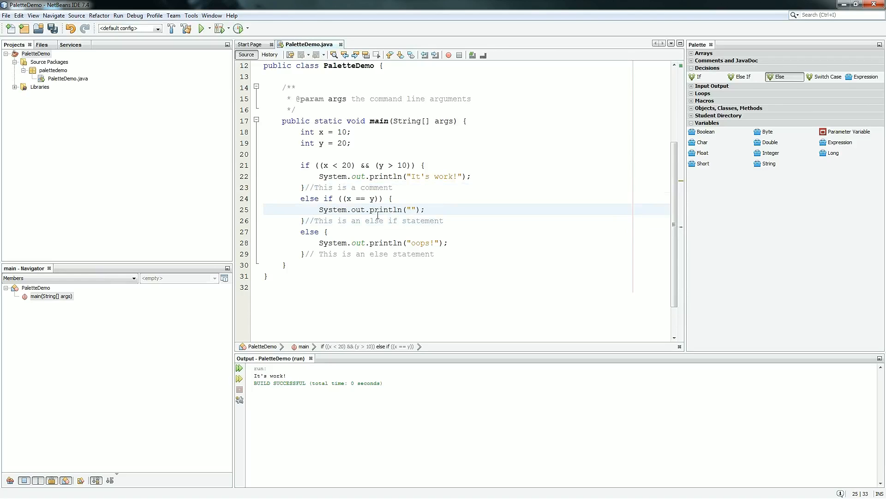
pyautogui.write('T')
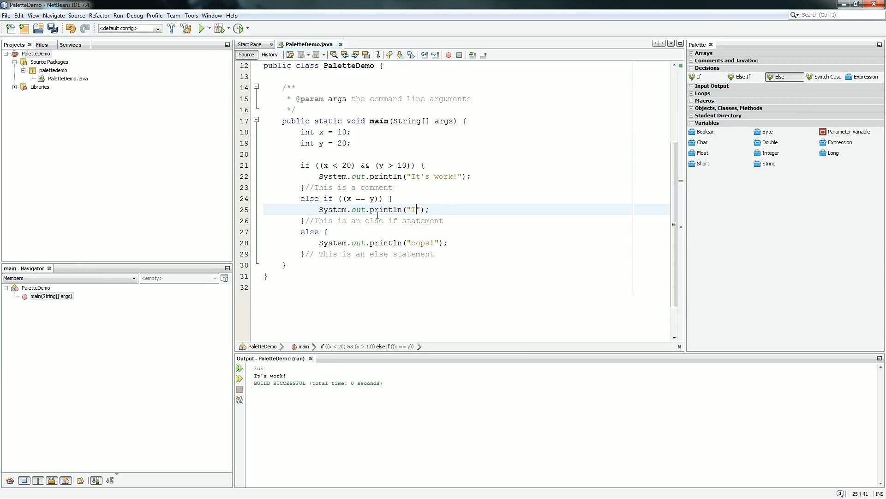
pyautogui.write("hey're equal!")
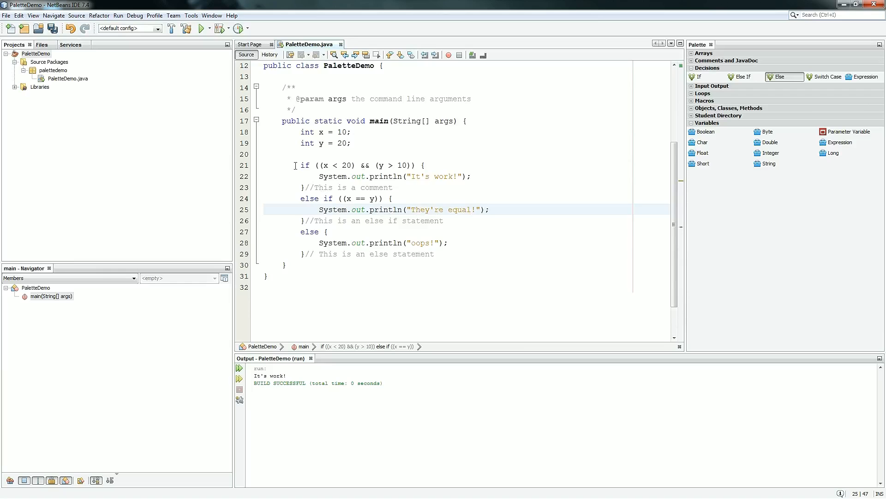
# Add a blank line below the if-else chain and deselect the block
pyautogui.click(434, 253)
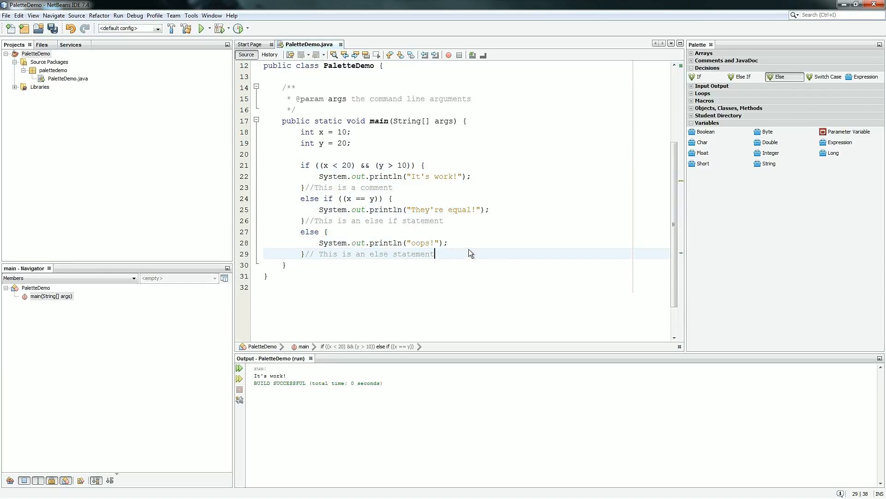
pyautogui.press('enter')
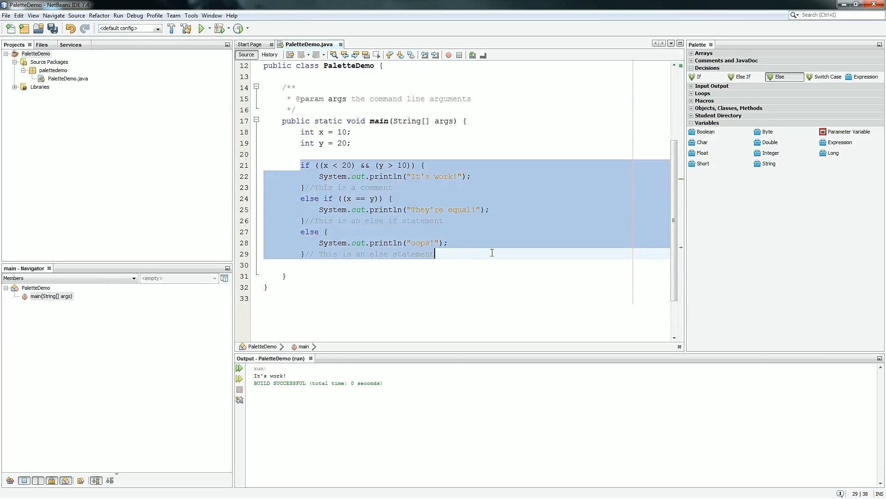
pyautogui.click(302, 166)
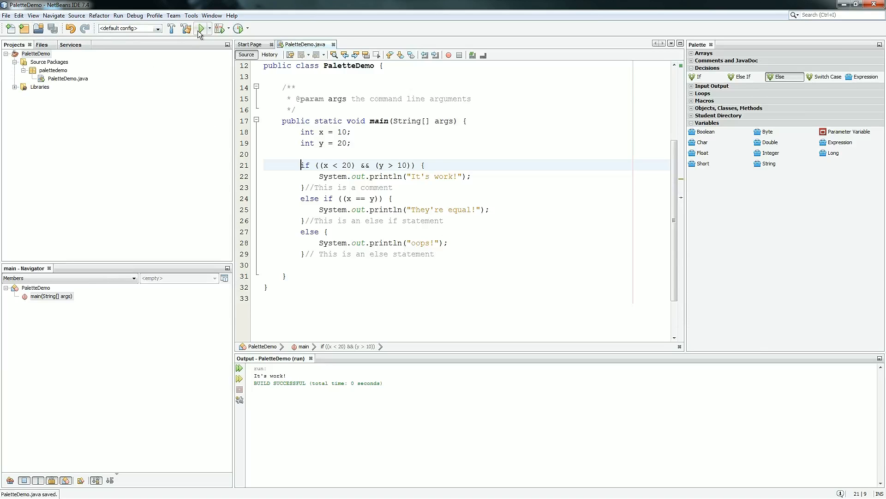
# Run the program with y set to 10 to get They're equal! in the output
pyautogui.click(202, 29)
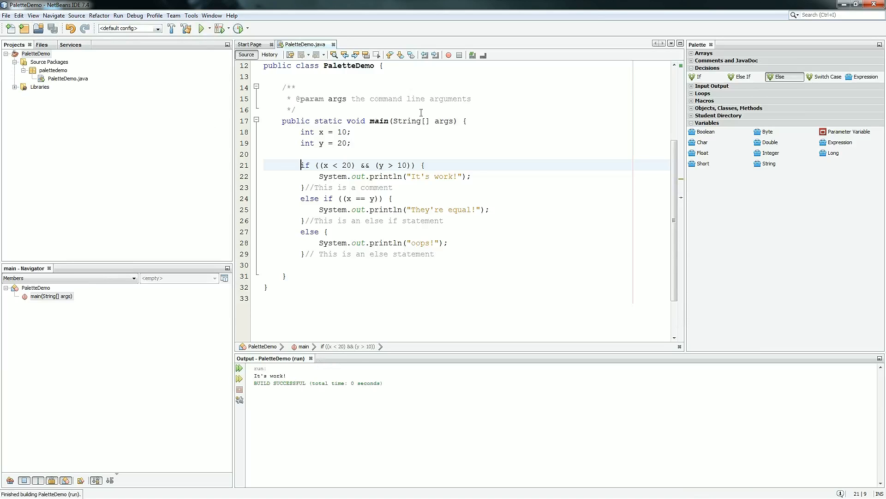
pyautogui.click(349, 143)
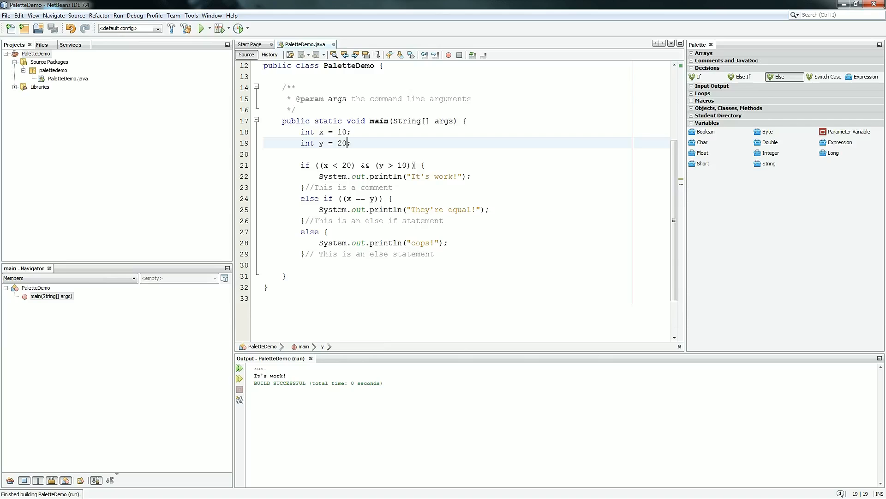
pyautogui.write('10')
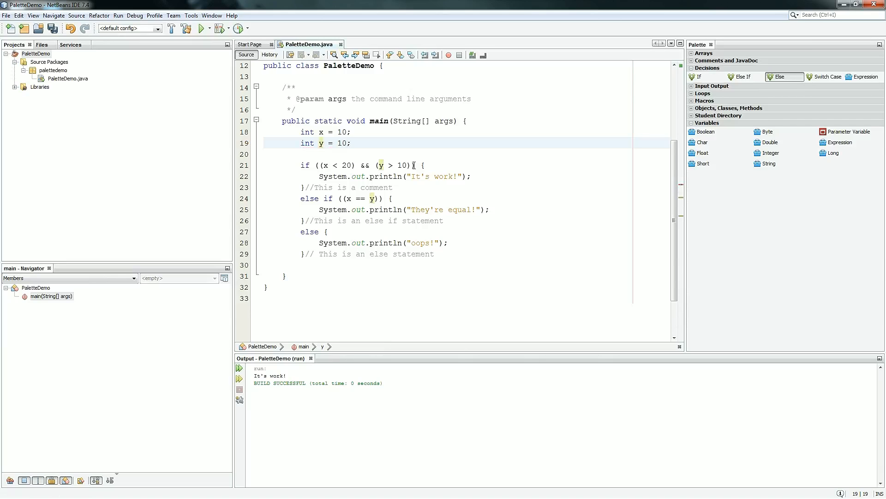
pyautogui.click(422, 165)
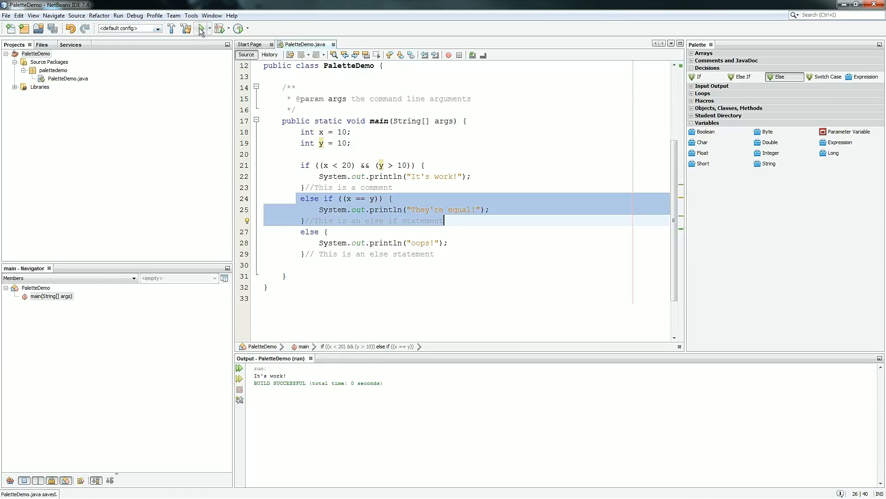
pyautogui.click(200, 29)
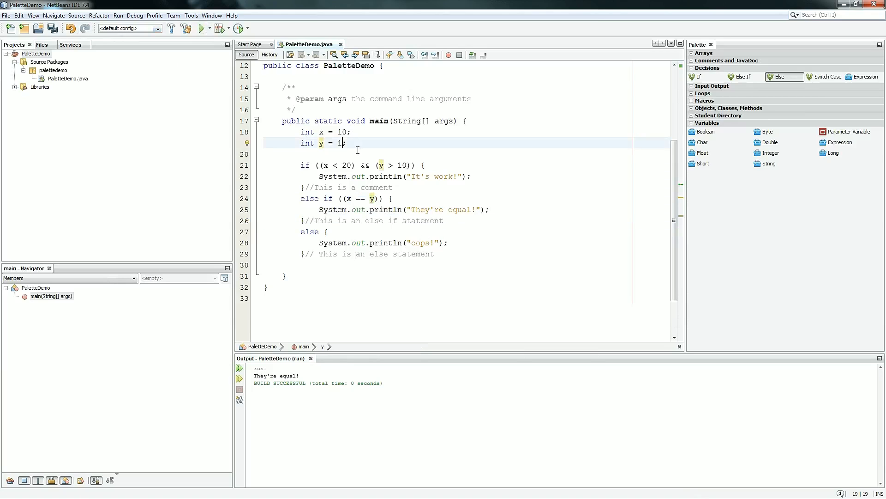
# Change y to 1 and run again to get oops! in the output
pyautogui.press('ctrl+s')
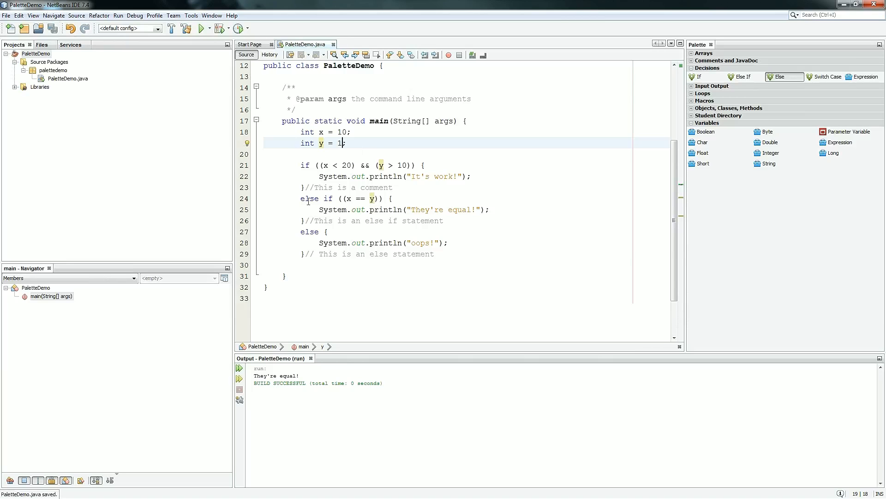
pyautogui.click(432, 254)
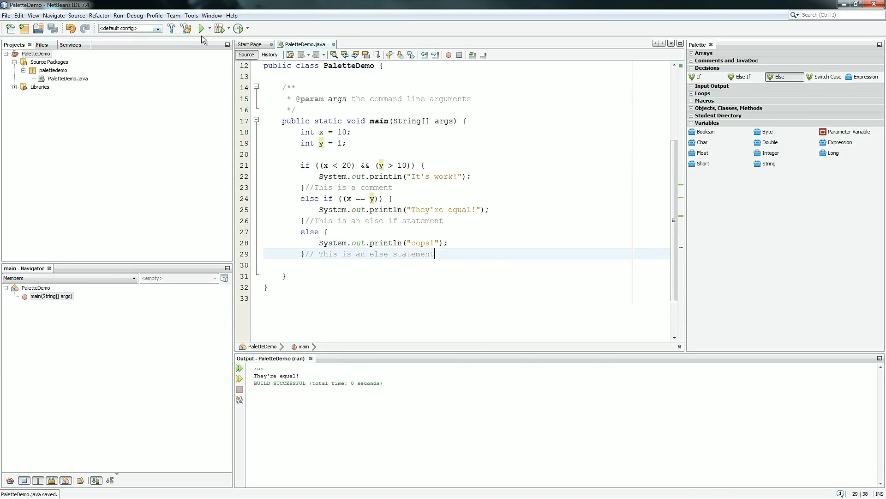
pyautogui.click(201, 29)
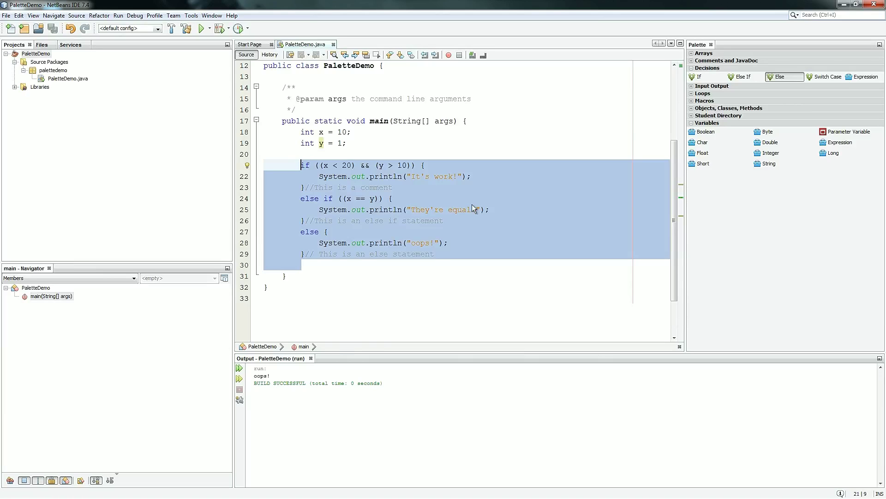
# Delete the whole if-else chain and bring up the Insert Switch Case dialog
pyautogui.press('Delete')
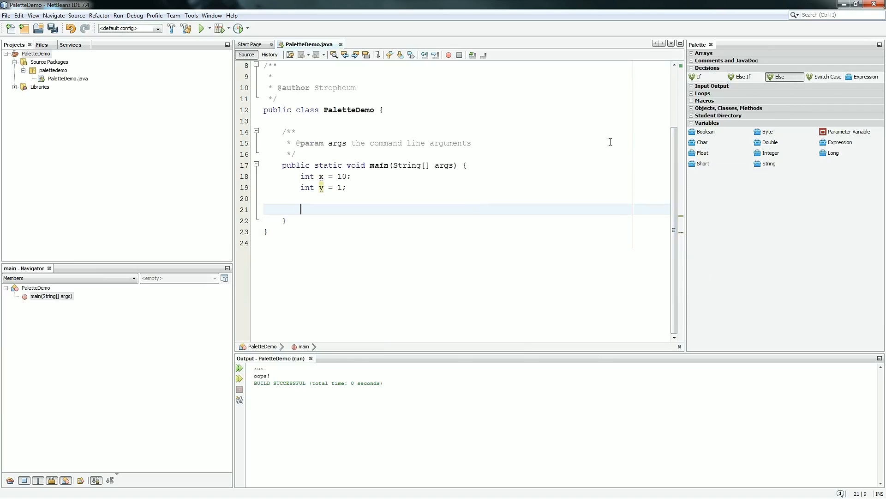
pyautogui.moveTo(827, 77)
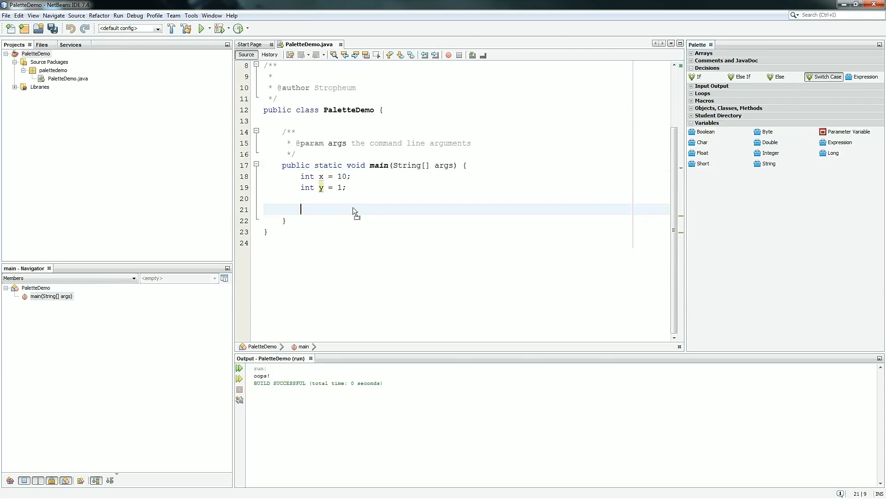
pyautogui.click(827, 76)
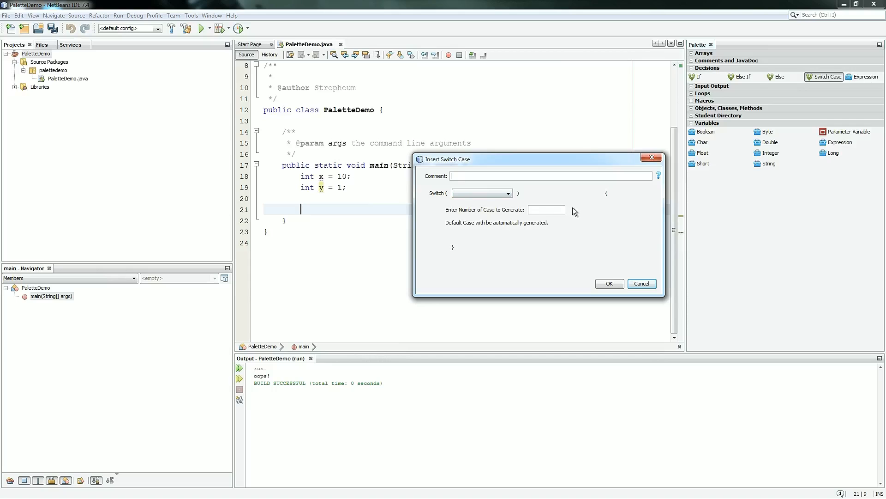
pyautogui.moveTo(605, 218)
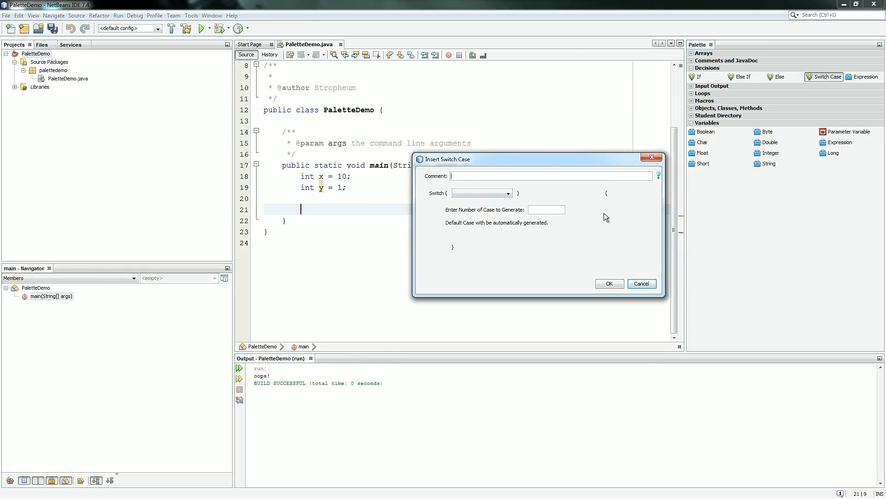
# Generate a switch on y with 5 cases, commented "This is a switch statement"
pyautogui.write('This is a switch stat')
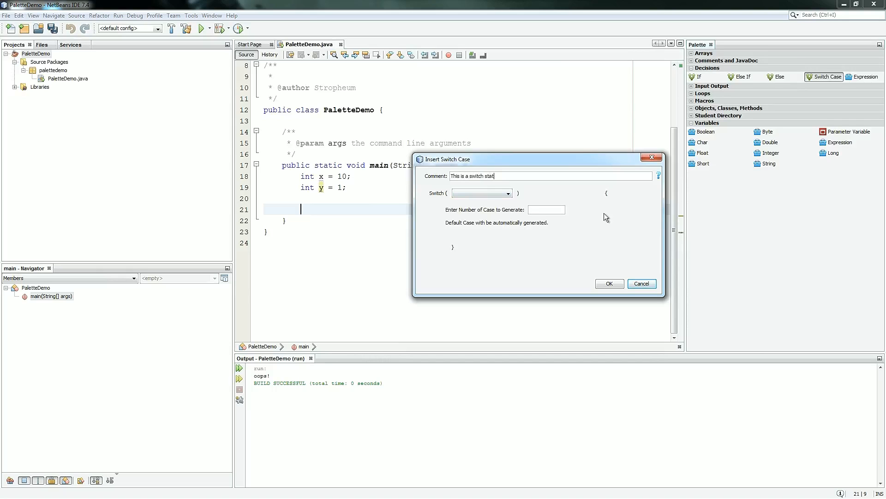
pyautogui.click(507, 193)
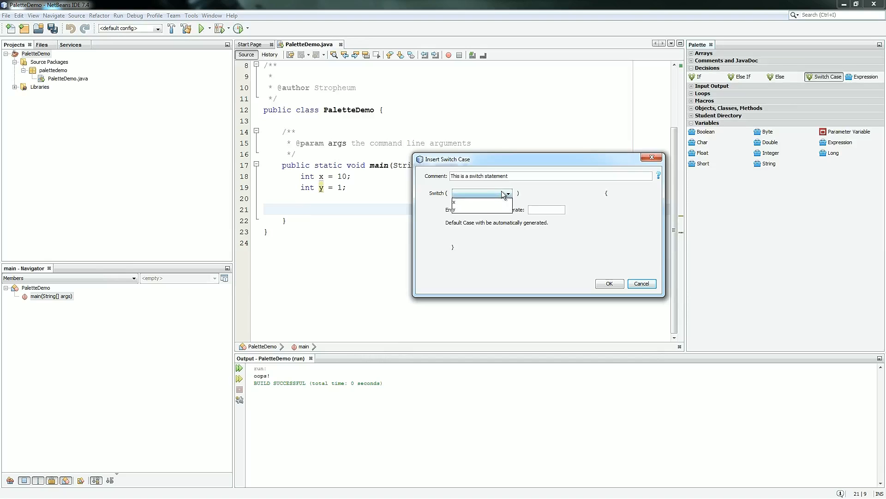
pyautogui.click(453, 209)
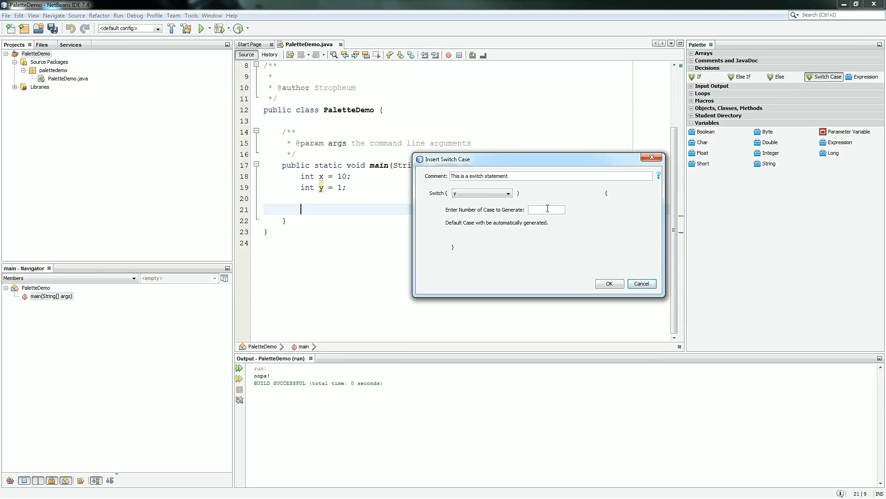
pyautogui.write('5')
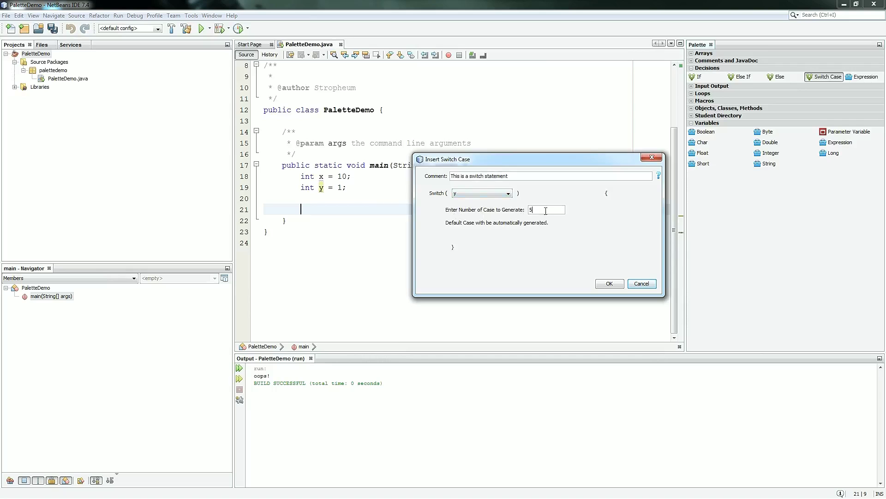
pyautogui.tripleClick(546, 209)
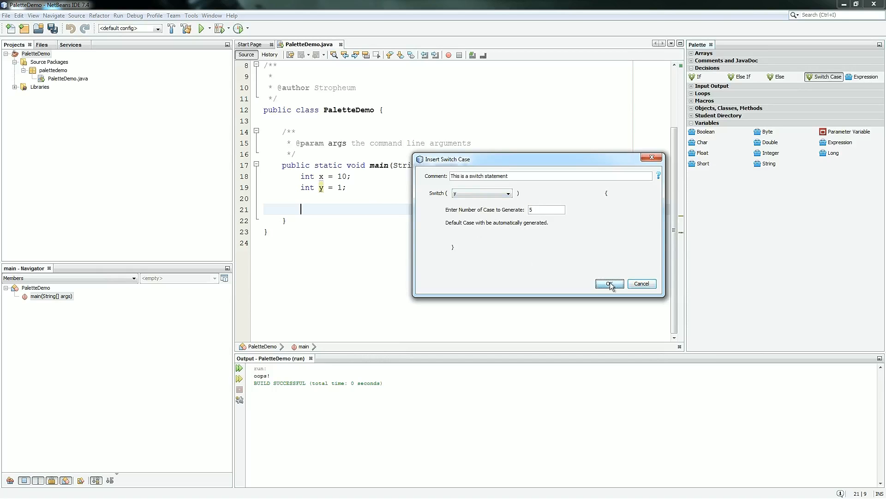
pyautogui.click(608, 283)
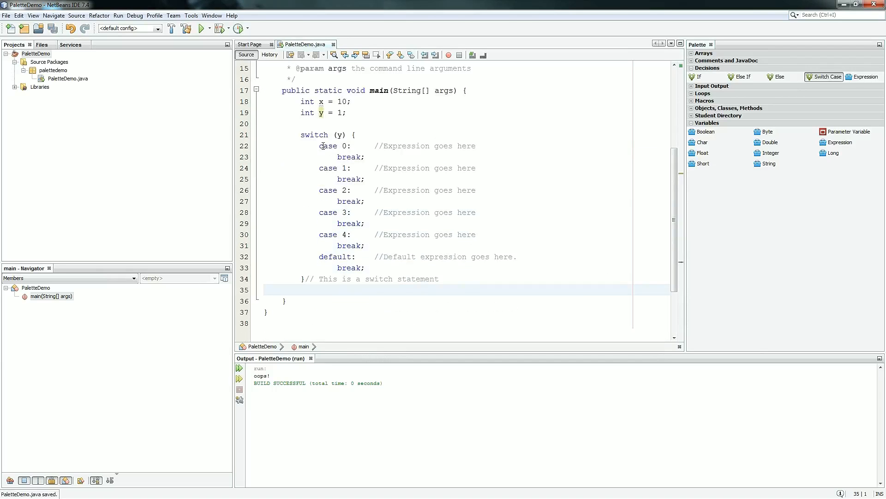
pyautogui.moveTo(351, 246)
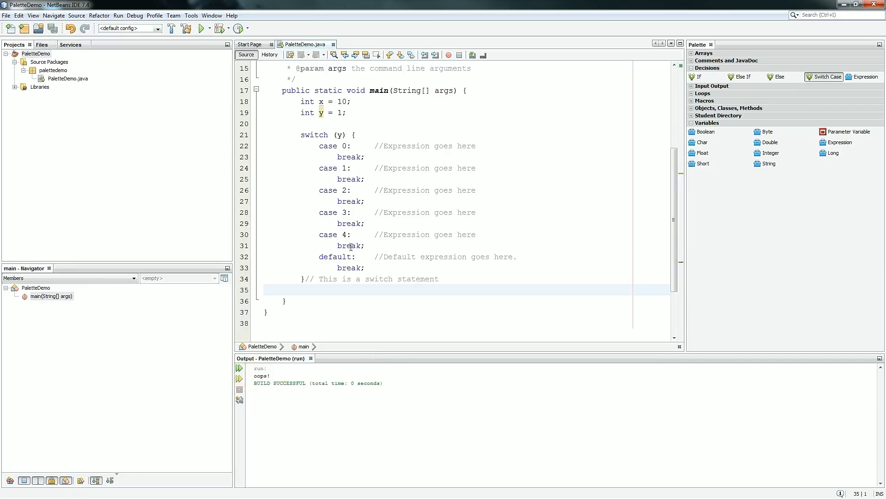
# Make cases 0–3 print "zero", "one", "two" and "three"
pyautogui.click(424, 145)
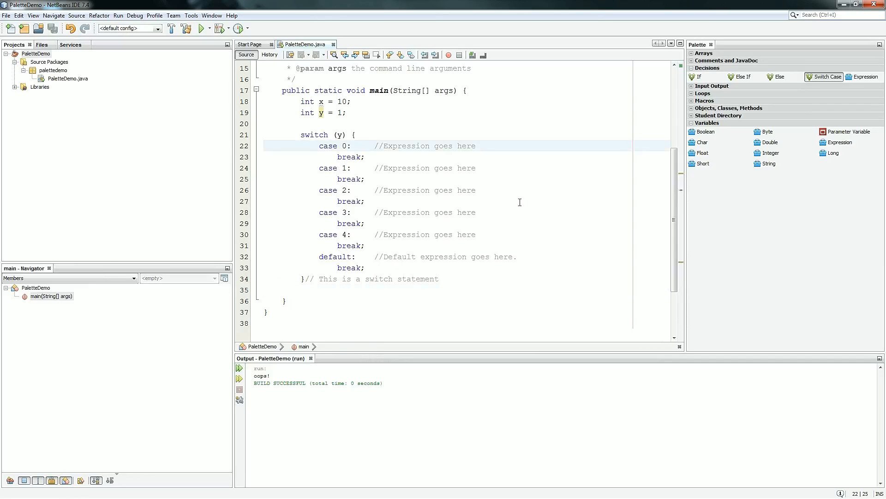
pyautogui.write('System.out.println("");')
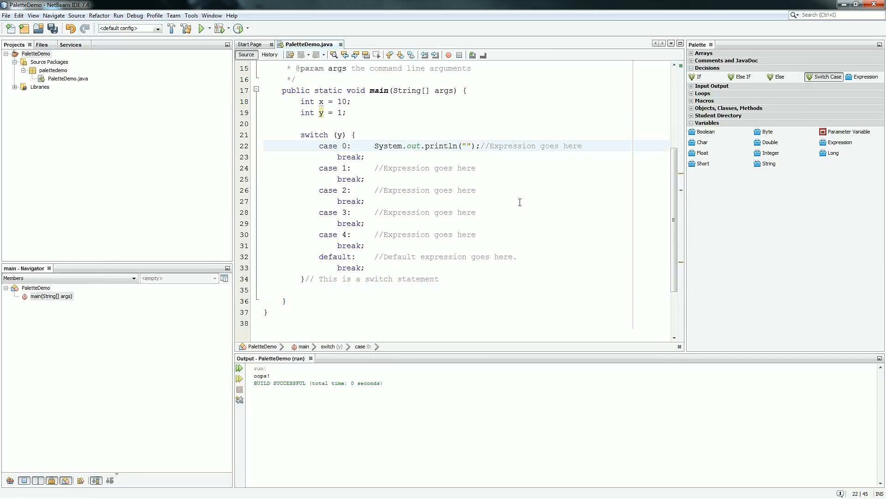
pyautogui.write('zero')
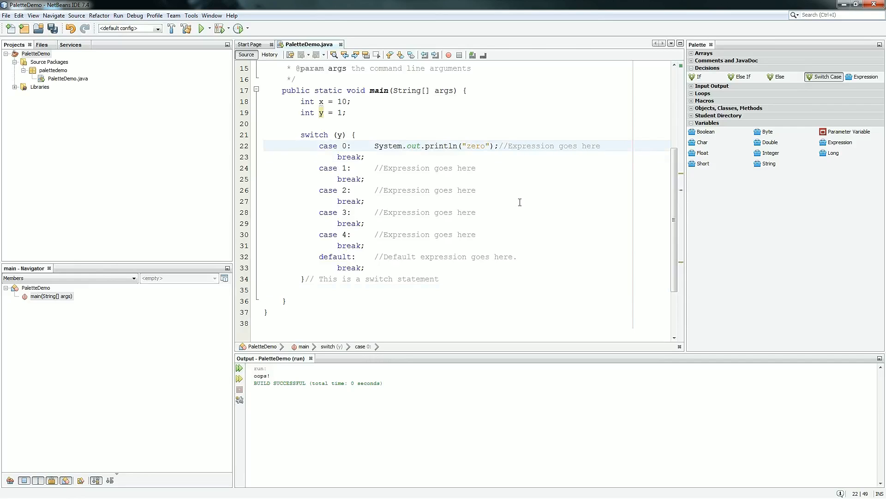
pyautogui.click(396, 168)
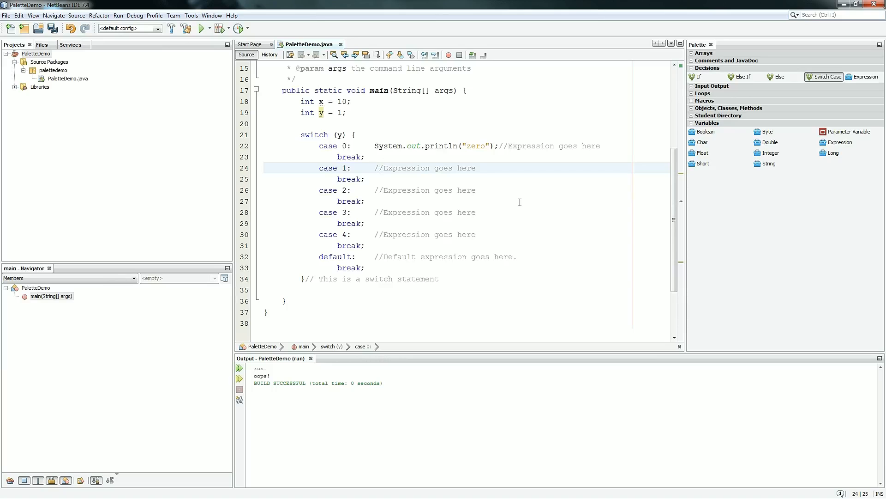
pyautogui.write('System.out.println("one");')
pyautogui.click(448, 190)
pyautogui.write('System.out.println("");')
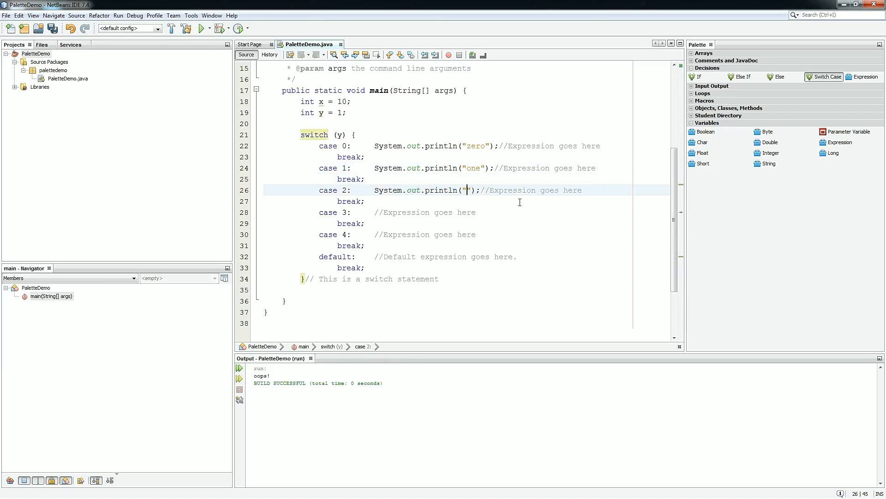
pyautogui.write('two')
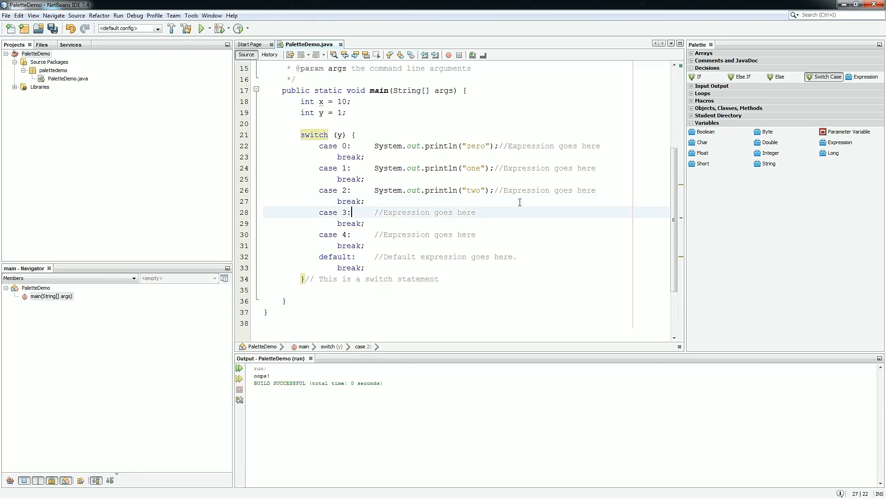
pyautogui.write('System.out.println("");')
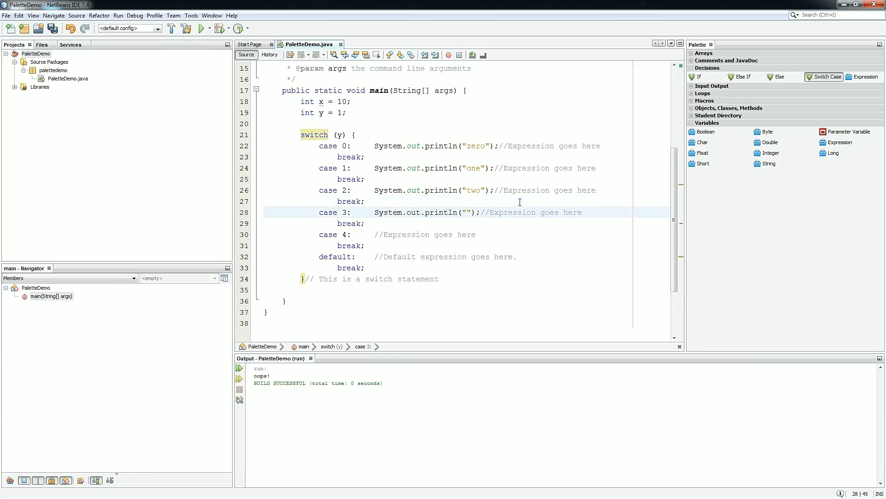
pyautogui.write('three')
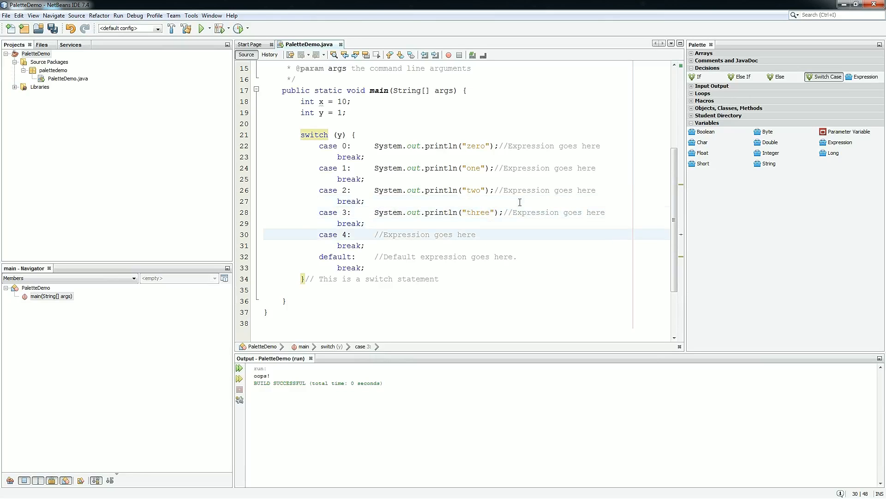
# Make case 4 print "four" and the default branch print "default"
pyautogui.click(424, 233)
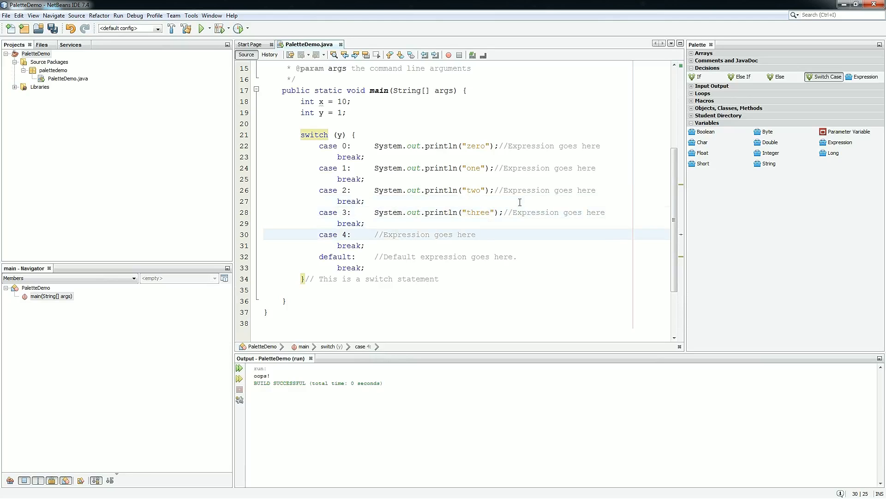
pyautogui.write('System.out.println("");')
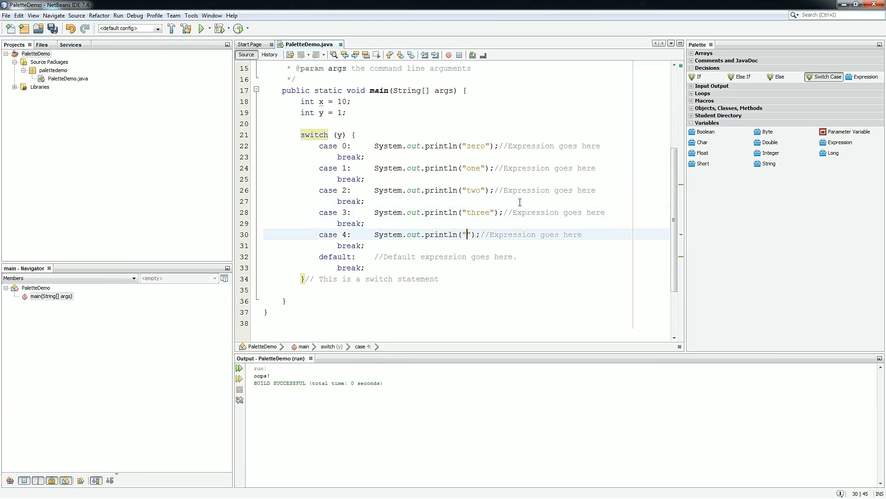
pyautogui.write('four')
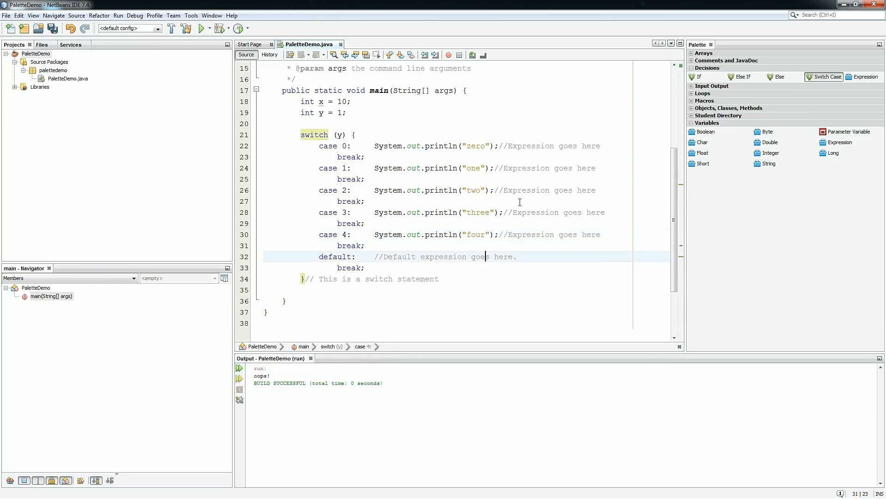
pyautogui.write('so')
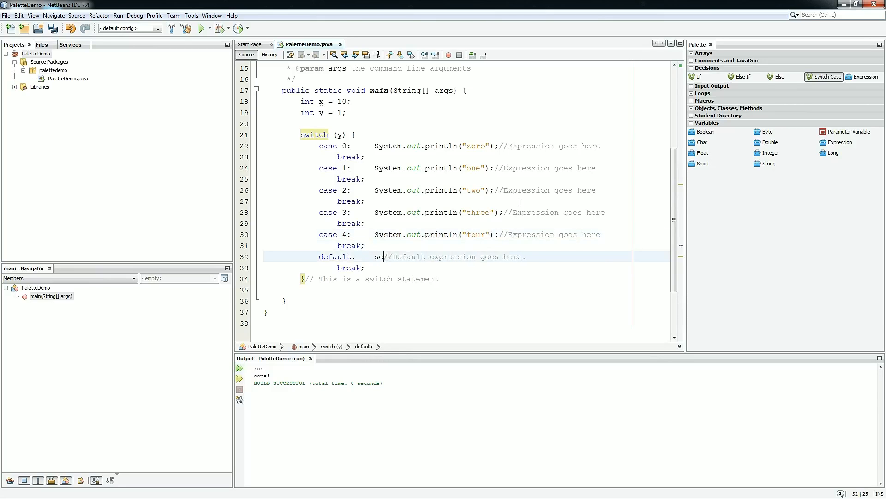
pyautogui.write('System.out.println("default");')
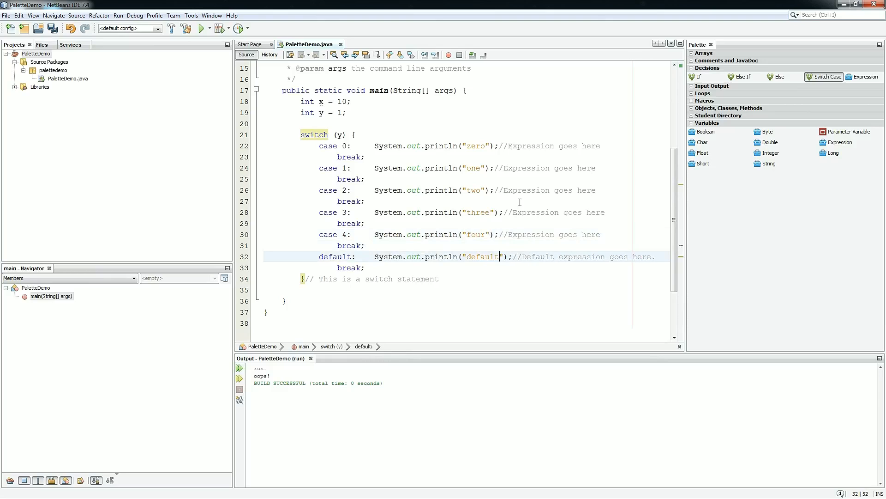
pyautogui.moveTo(329, 126)
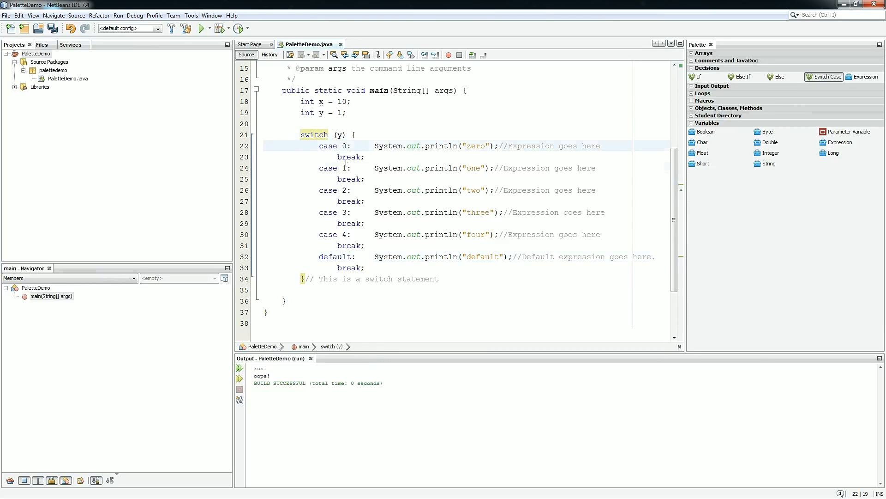
# Run the switch with y at 1 to print one
pyautogui.click(349, 233)
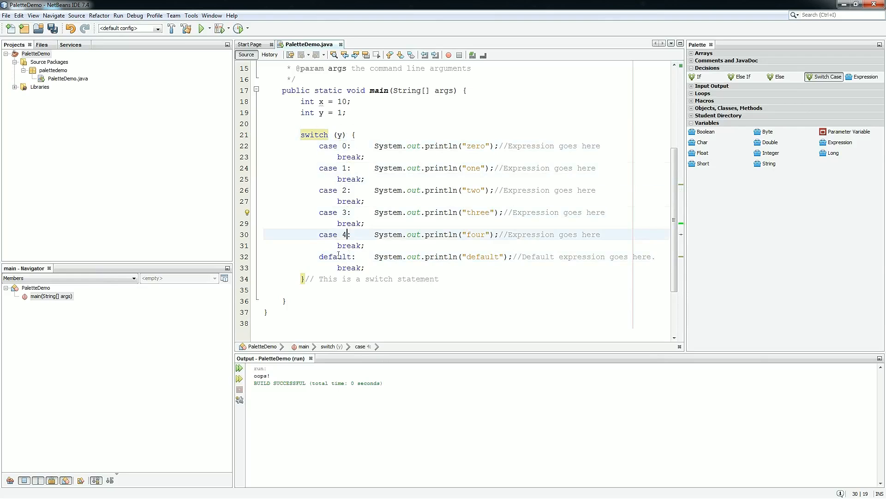
pyautogui.click(337, 255)
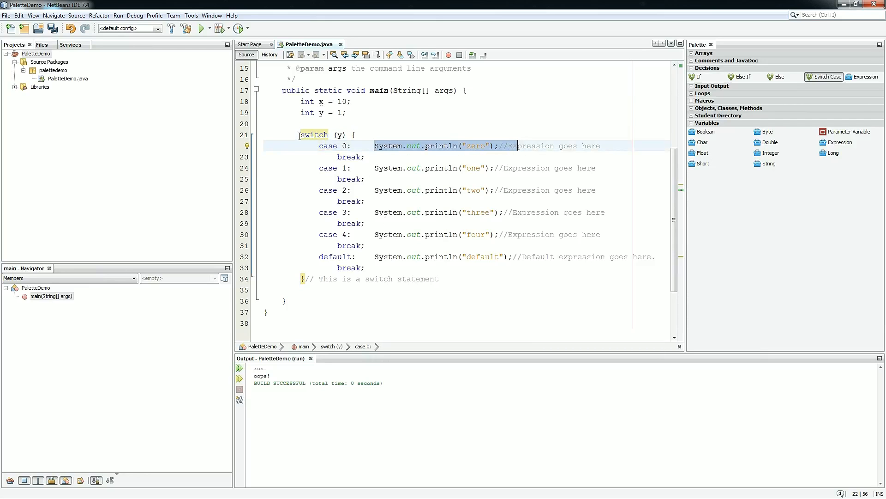
pyautogui.click(333, 113)
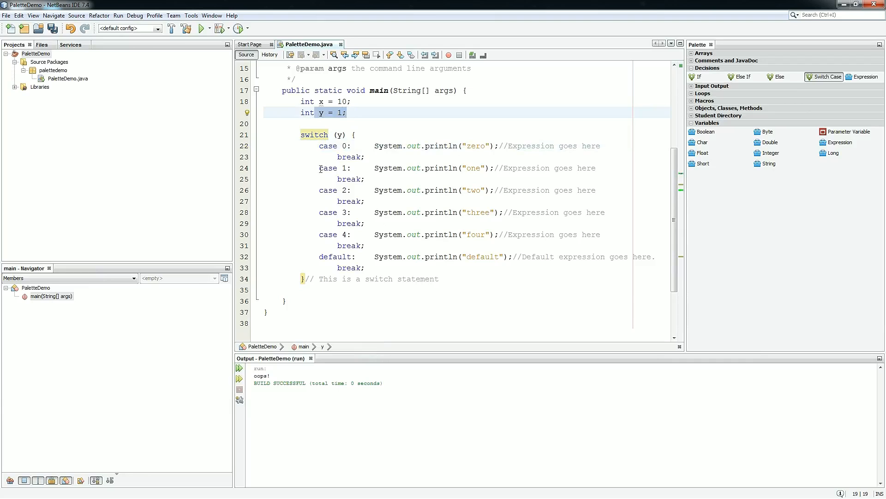
pyautogui.click(351, 168)
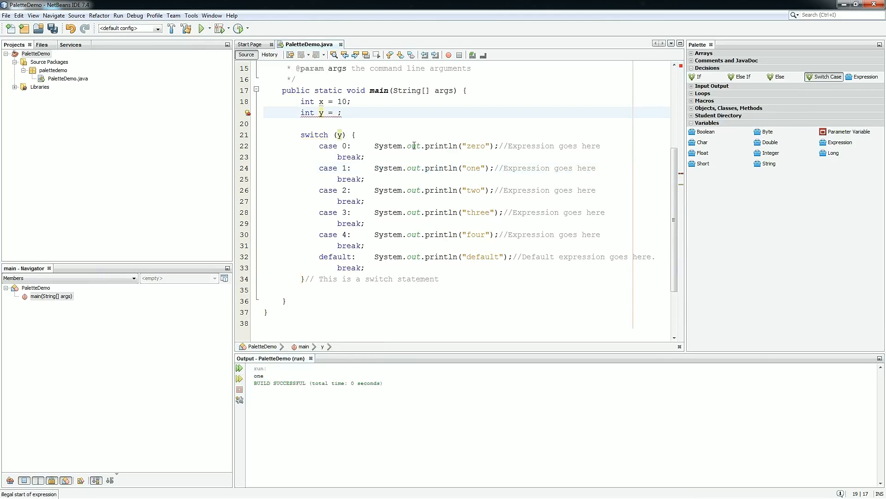
# Run again with y at 4 then 5, printing four then default
pyautogui.write('4')
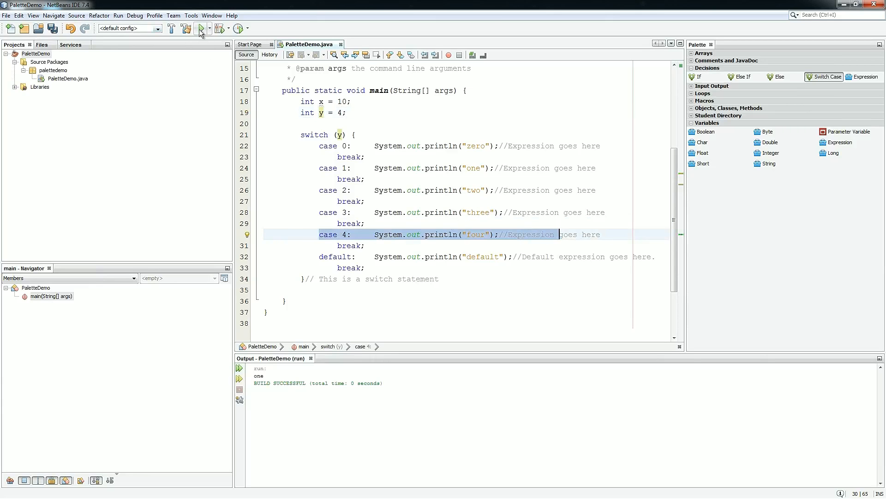
pyautogui.click(201, 29)
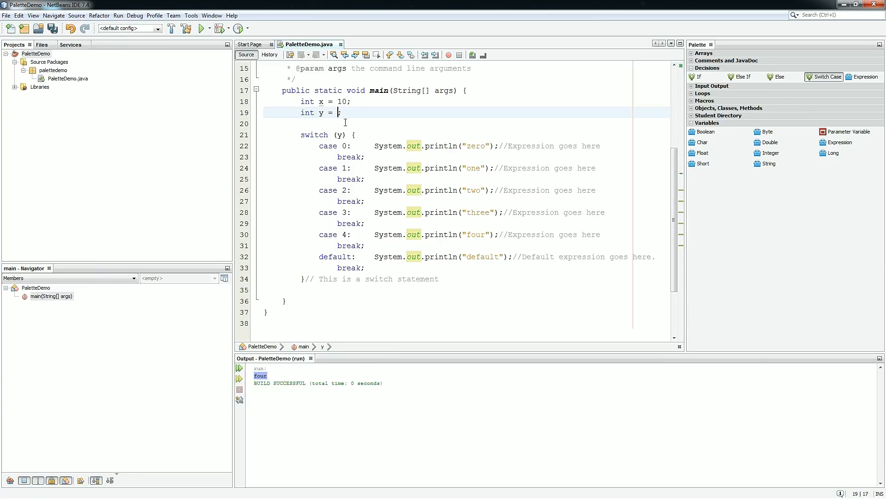
pyautogui.write('5')
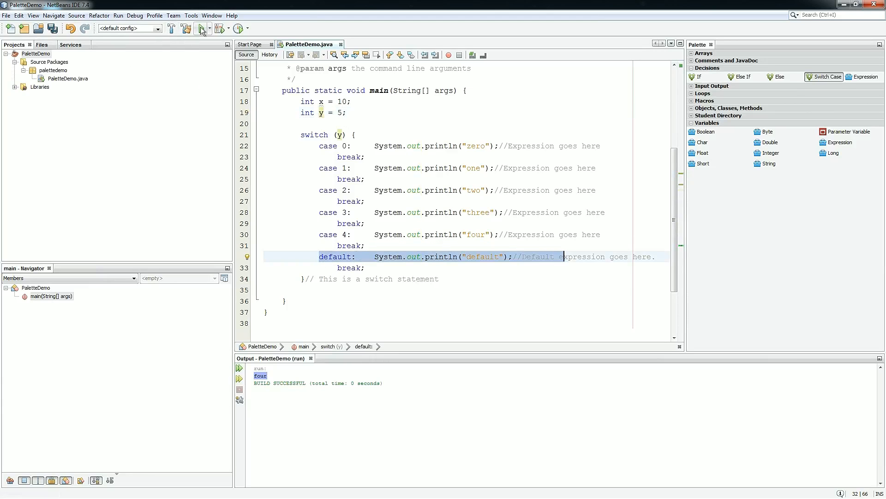
pyautogui.click(201, 28)
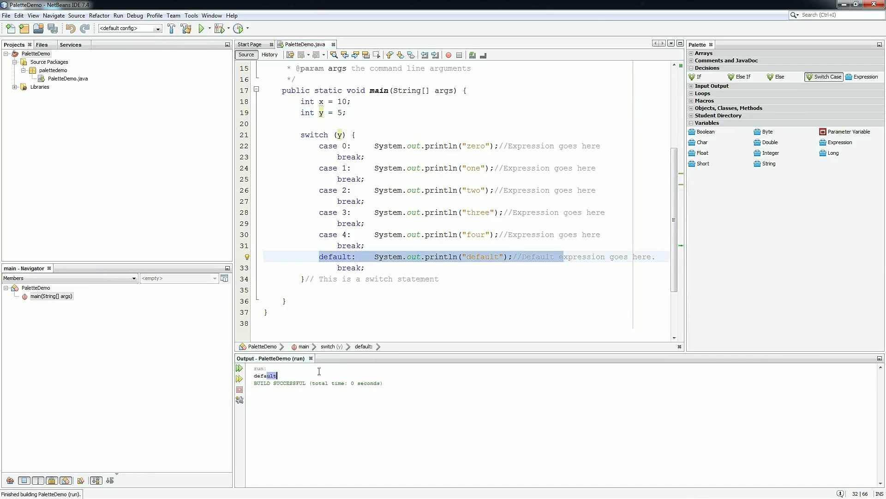
pyautogui.click(479, 279)
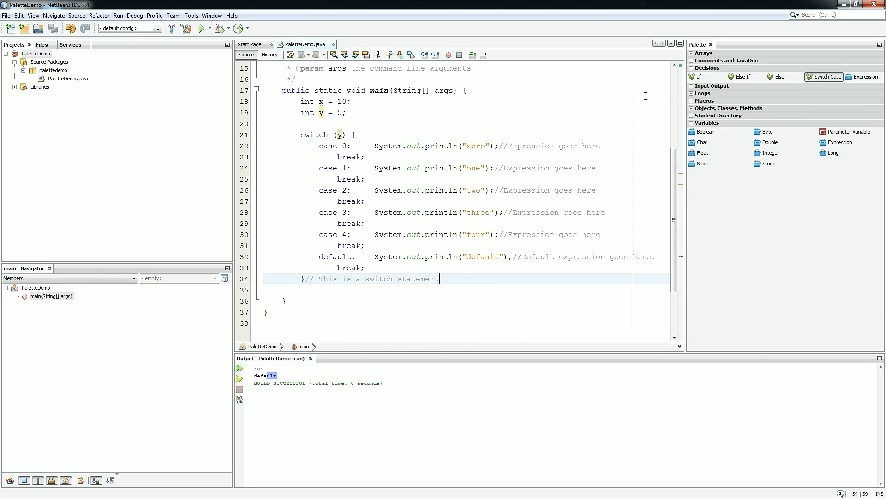
pyautogui.moveTo(700, 77)
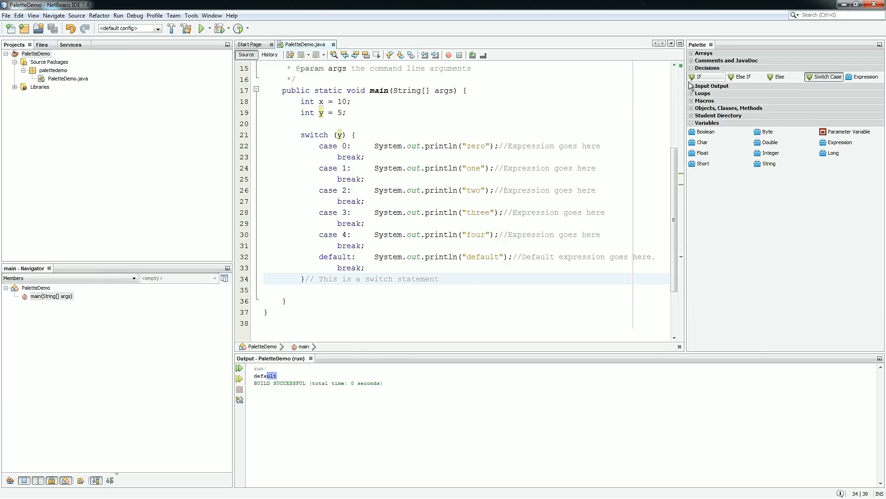